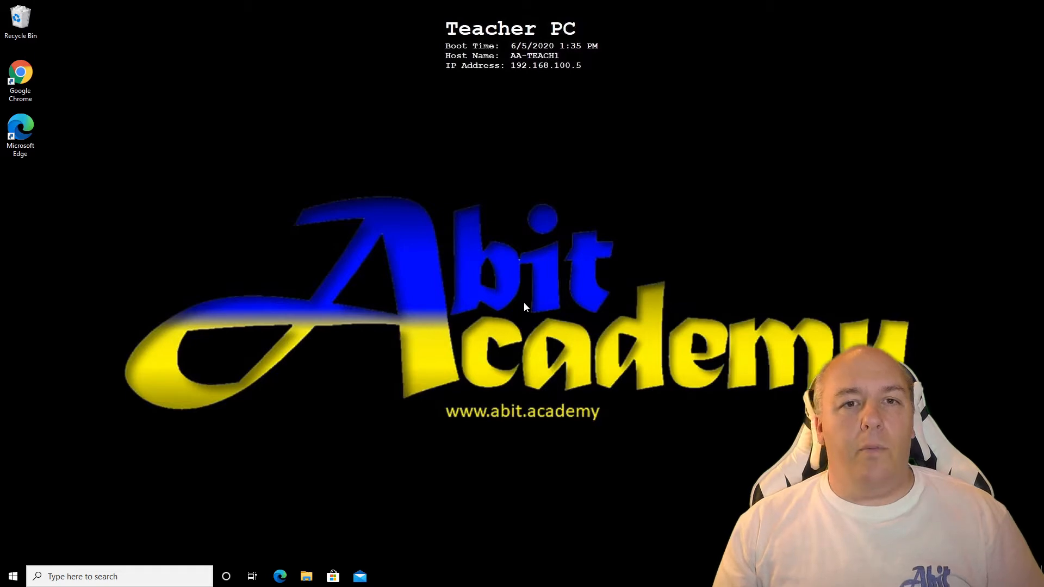
{"action": "mouse_move", "coordinate": [304, 576]}
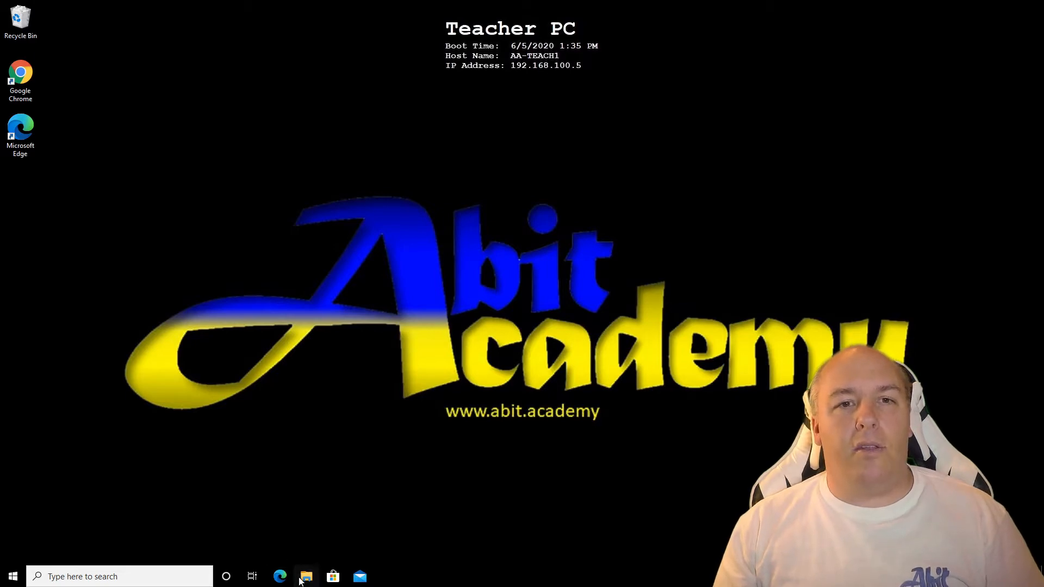
- Browse into Documents > My Random Files so its nine sample files are listed
{"action": "left_click", "coordinate": [305, 576]}
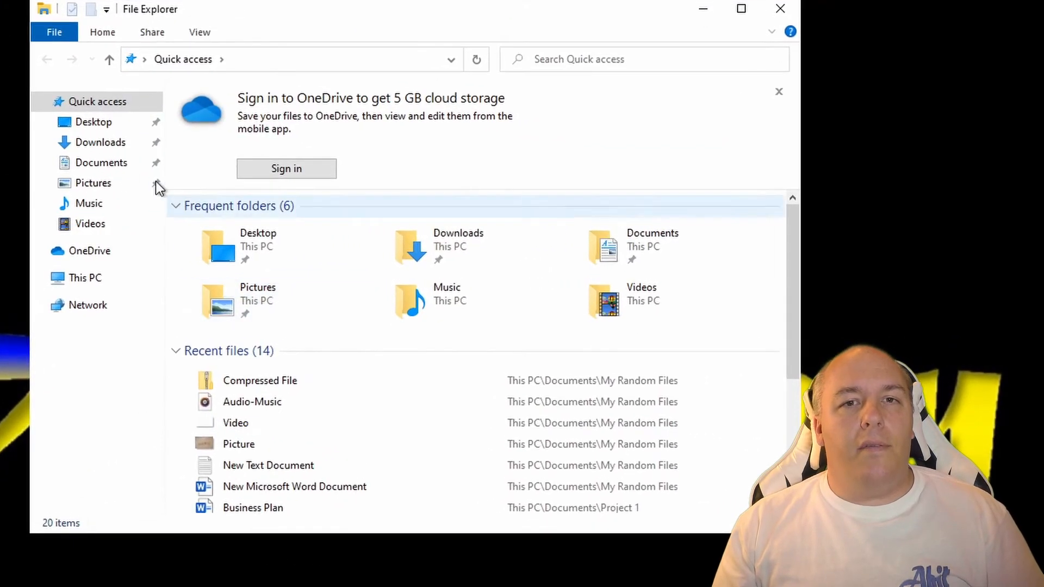
{"action": "left_click", "coordinate": [101, 162]}
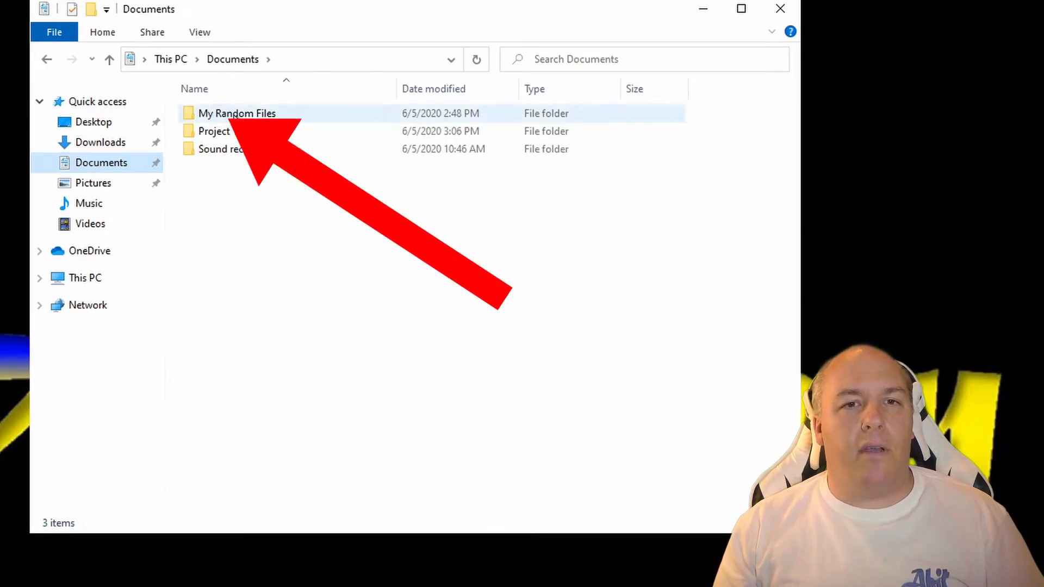
{"action": "double_click", "coordinate": [237, 113]}
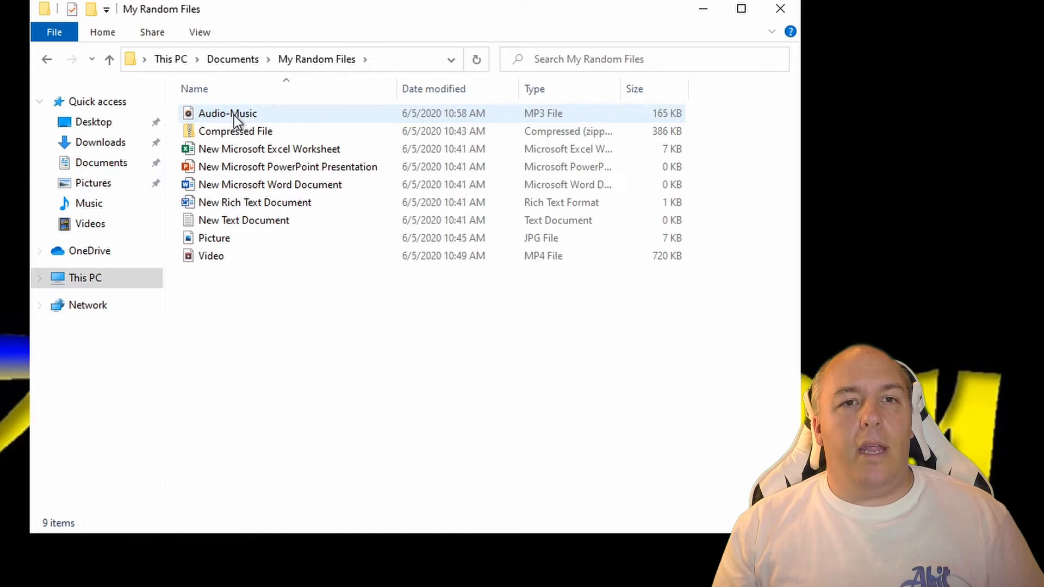
{"action": "mouse_move", "coordinate": [260, 185]}
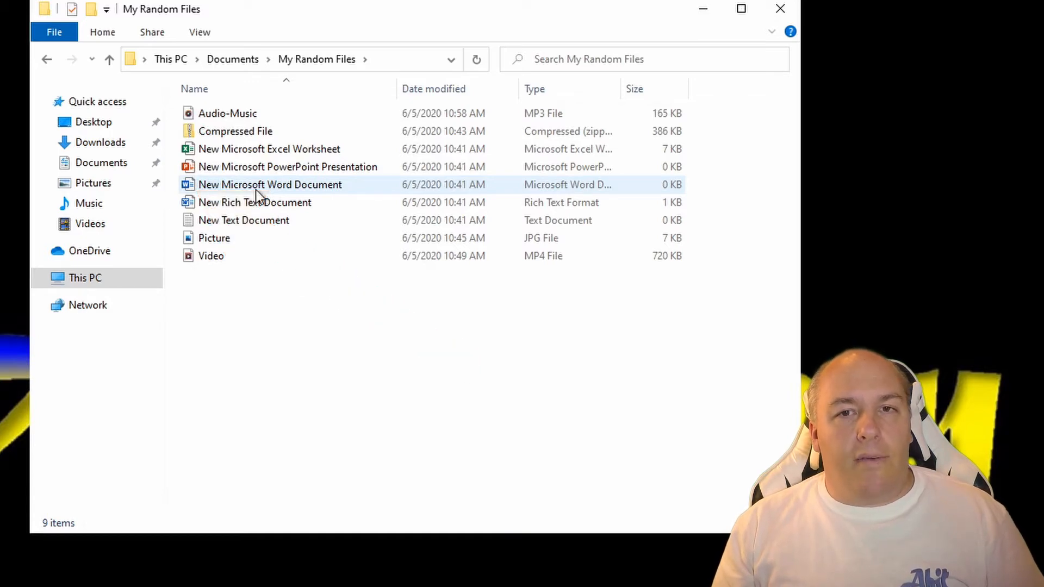
{"action": "double_click", "coordinate": [270, 185]}
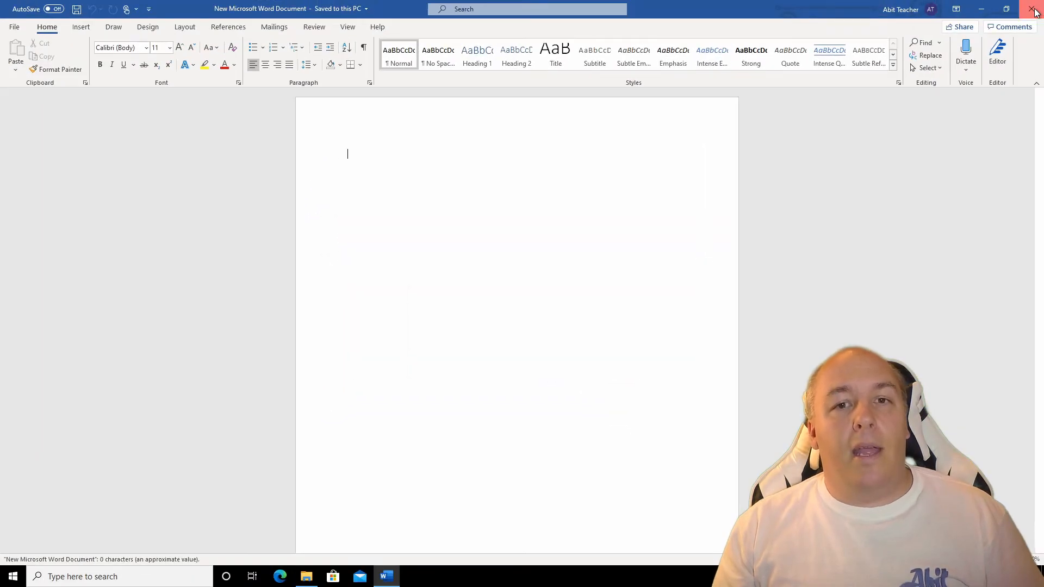
{"action": "left_click", "coordinate": [1035, 8]}
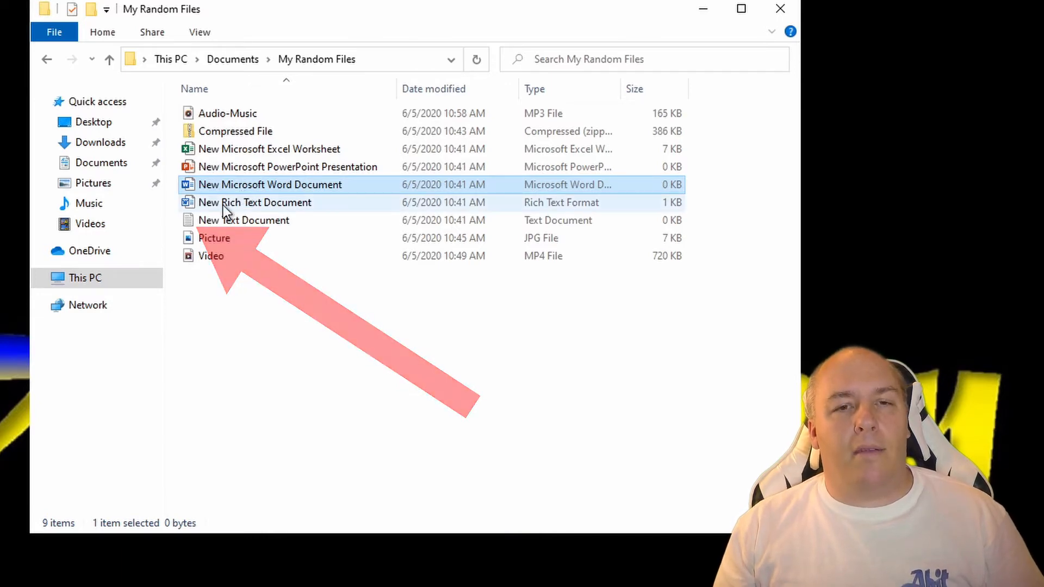
{"action": "double_click", "coordinate": [242, 221]}
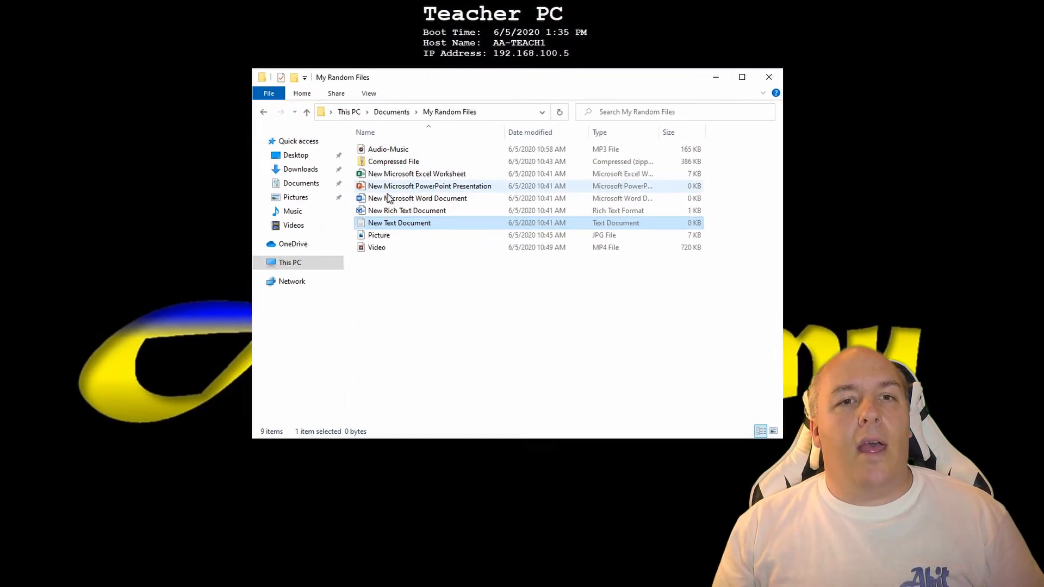
{"action": "left_click", "coordinate": [741, 77]}
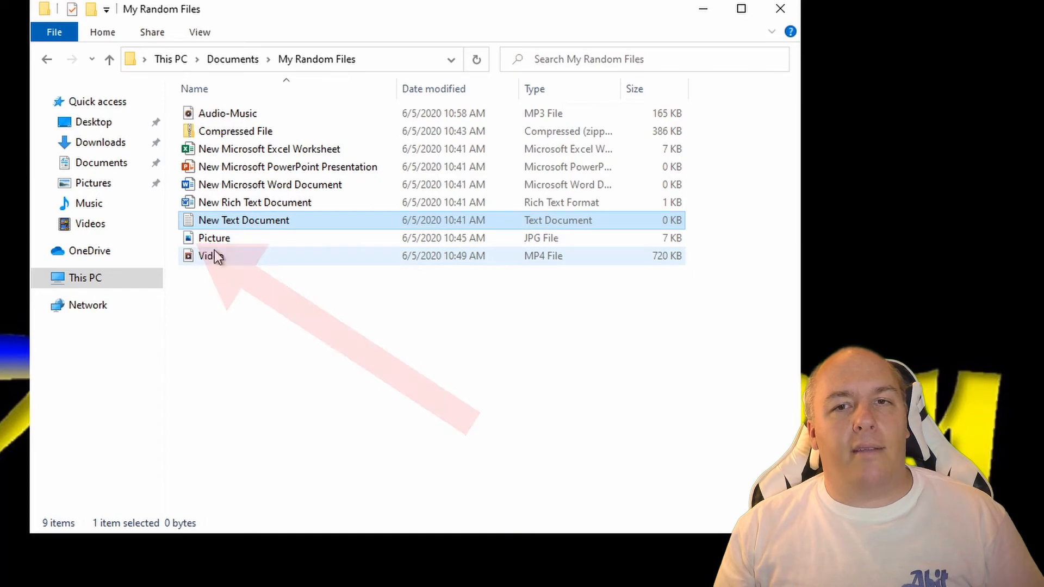
{"action": "double_click", "coordinate": [215, 238]}
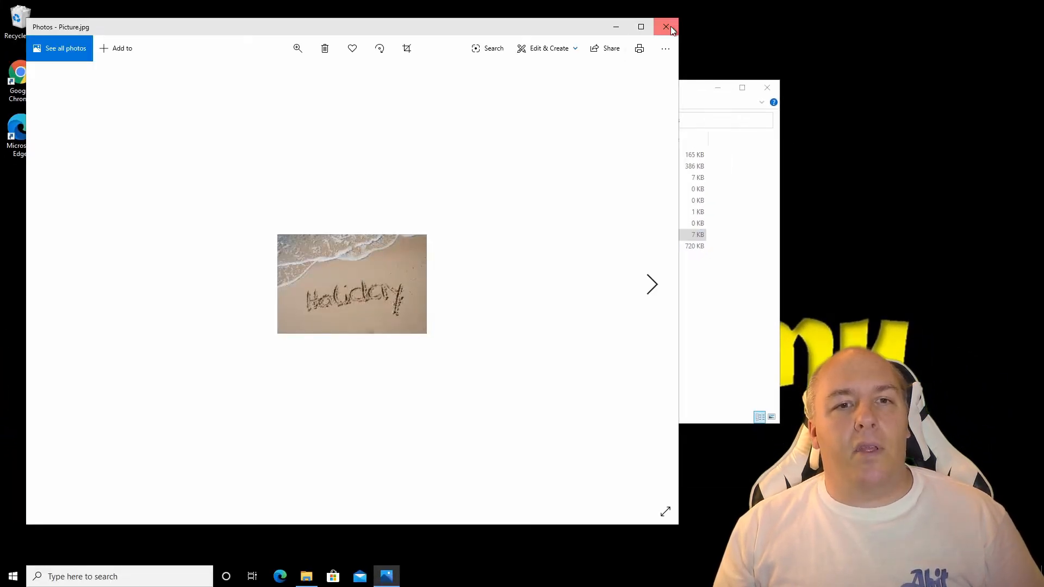
{"action": "left_click", "coordinate": [666, 26]}
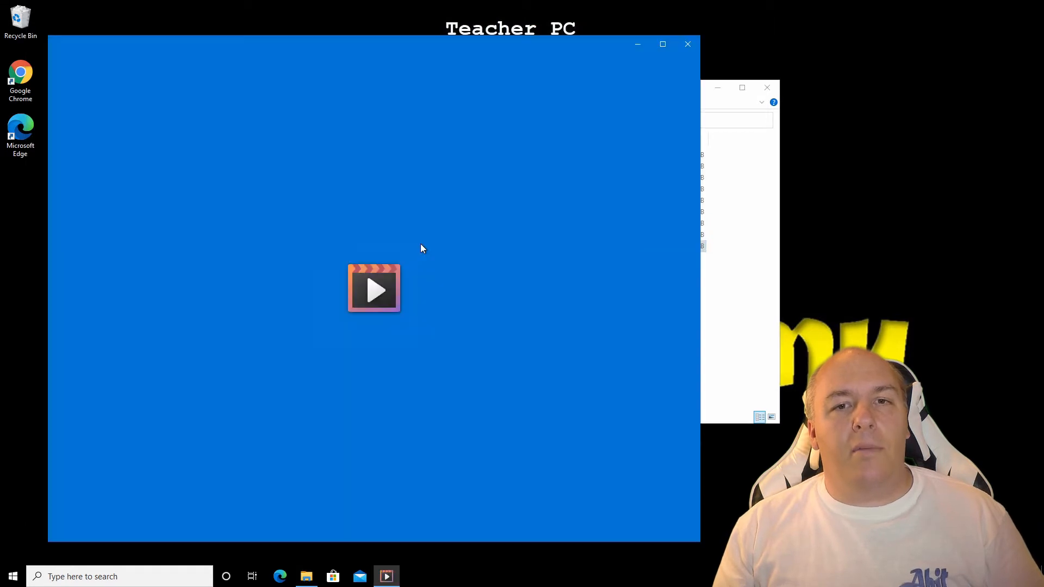
{"action": "left_click", "coordinate": [374, 289]}
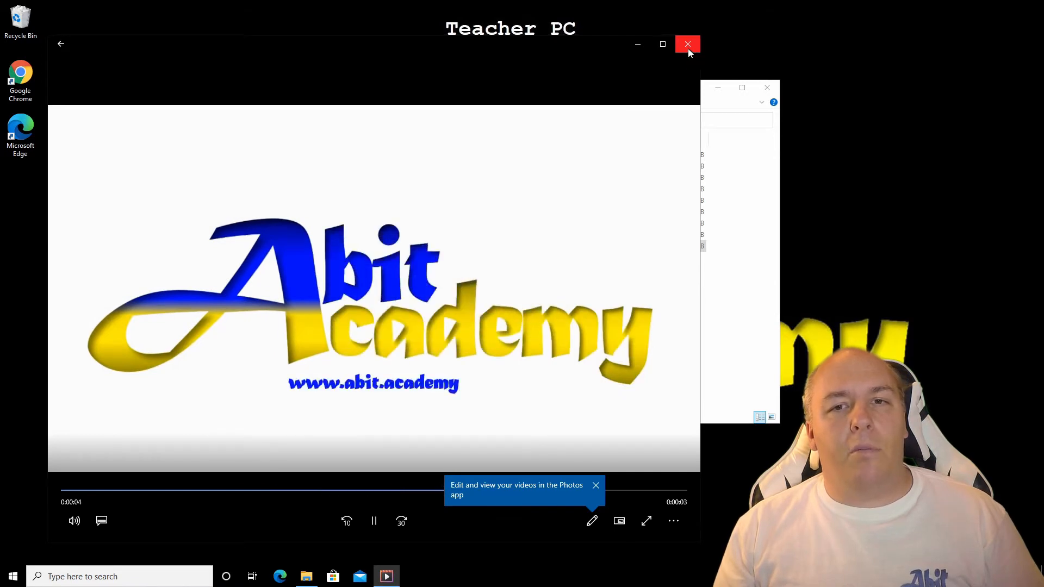
{"action": "left_click", "coordinate": [688, 44]}
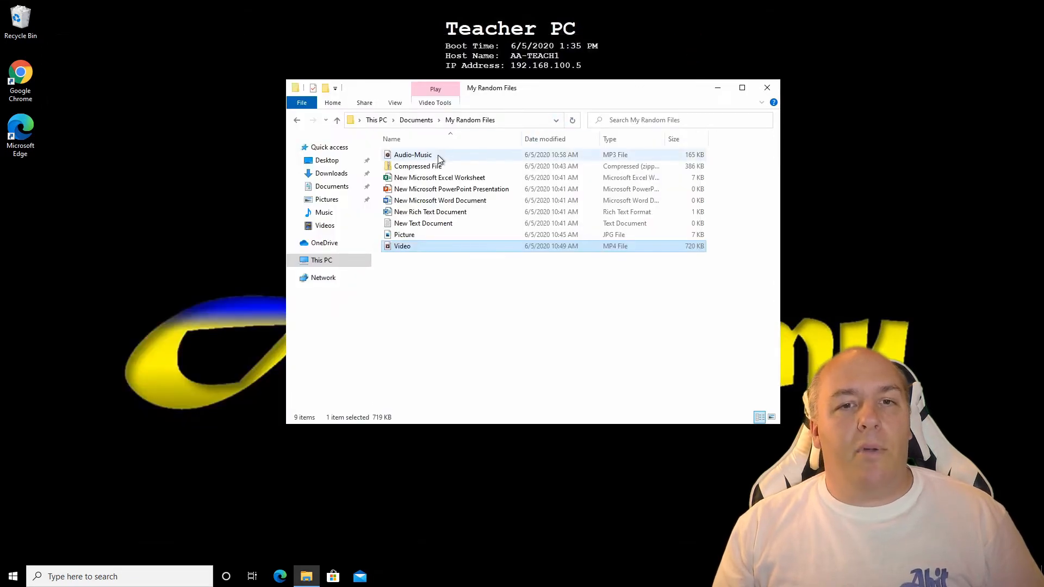
{"action": "double_click", "coordinate": [402, 246]}
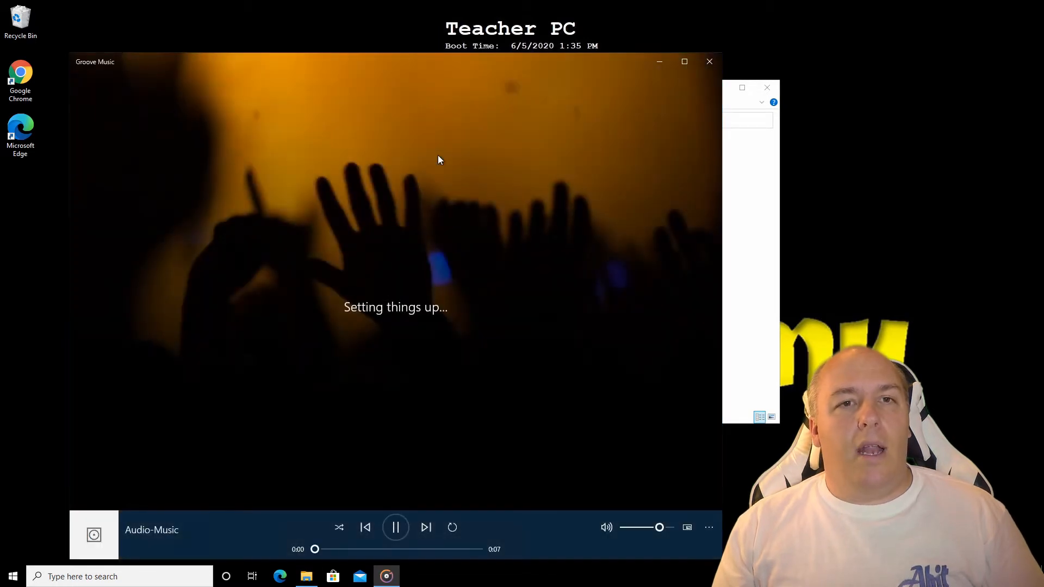
{"action": "mouse_move", "coordinate": [542, 135]}
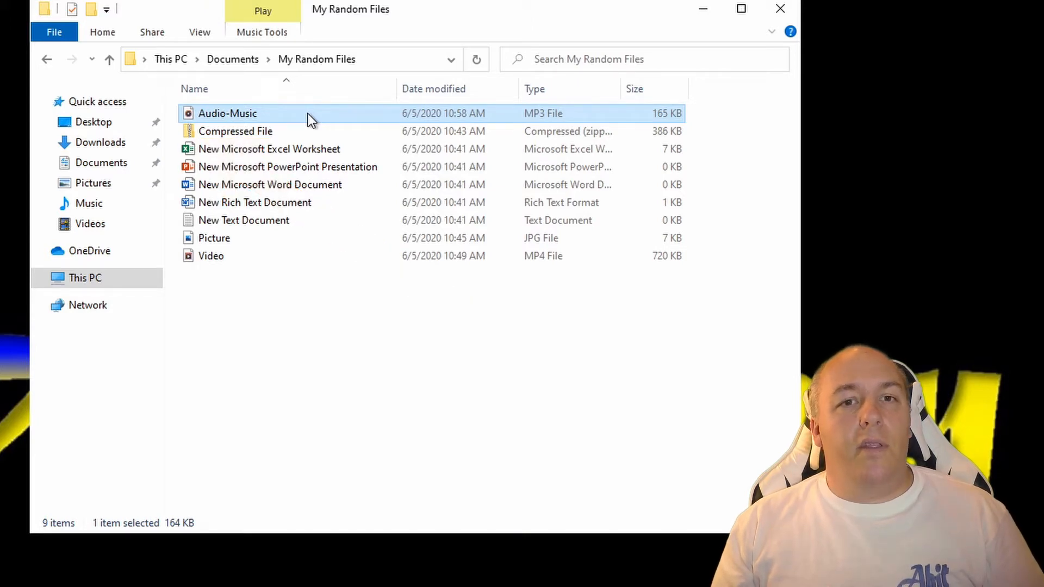
- Browse into the Compressed File archive and view the 'zip me' text document inside it
{"action": "left_click", "coordinate": [235, 132]}
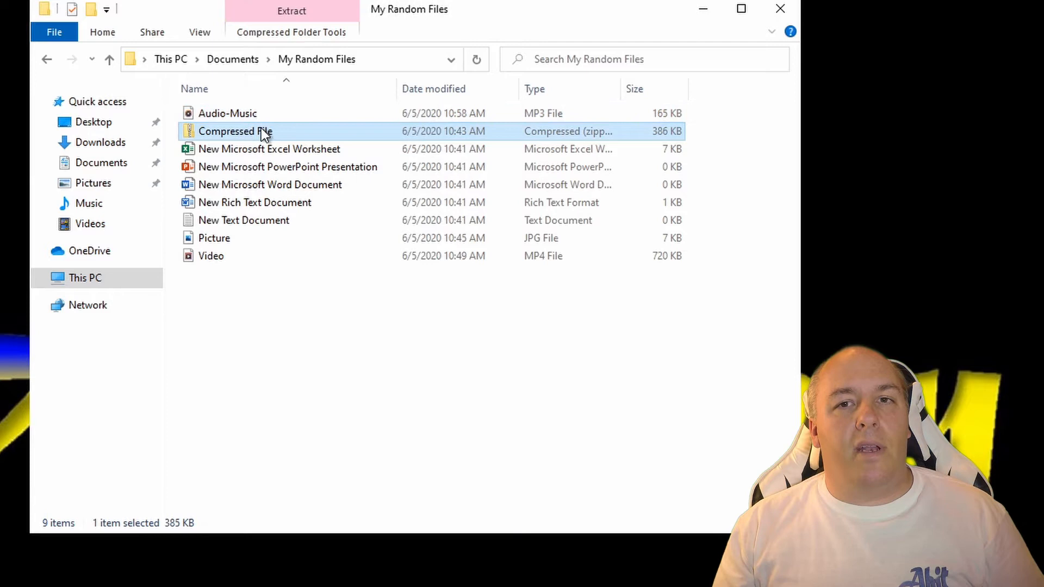
{"action": "double_click", "coordinate": [235, 131]}
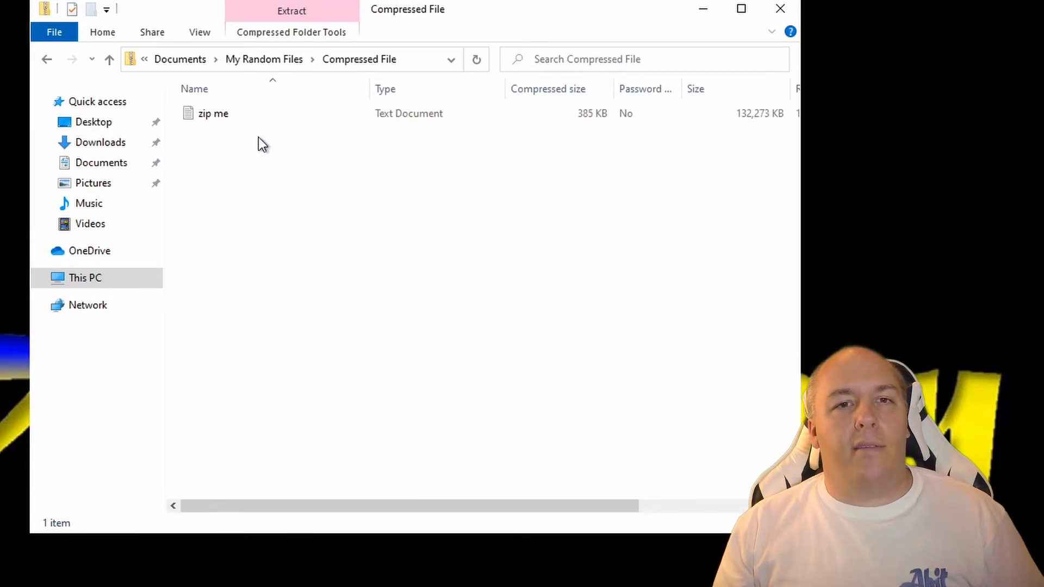
{"action": "left_click", "coordinate": [213, 113]}
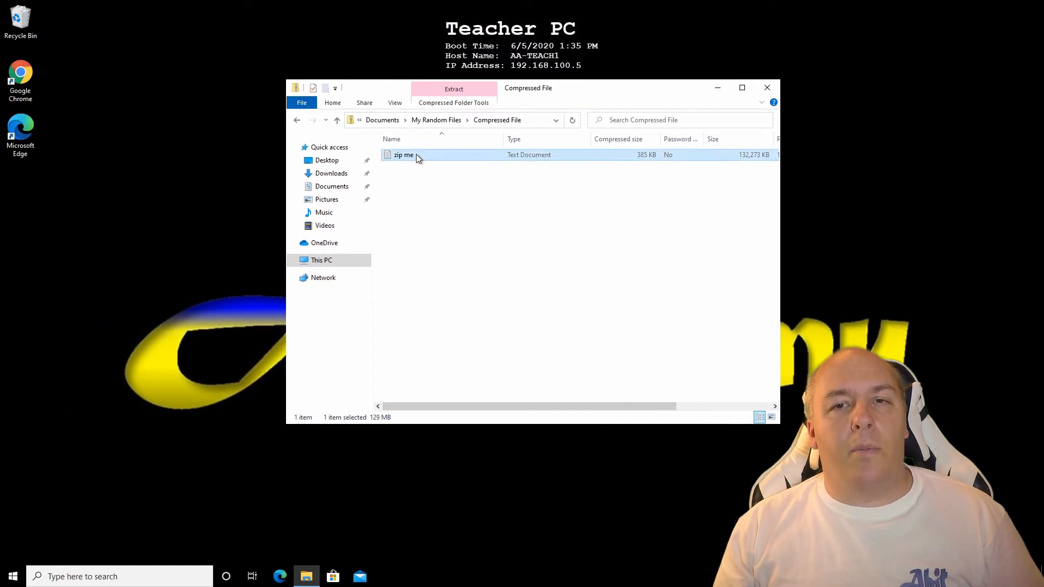
{"action": "double_click", "coordinate": [402, 154]}
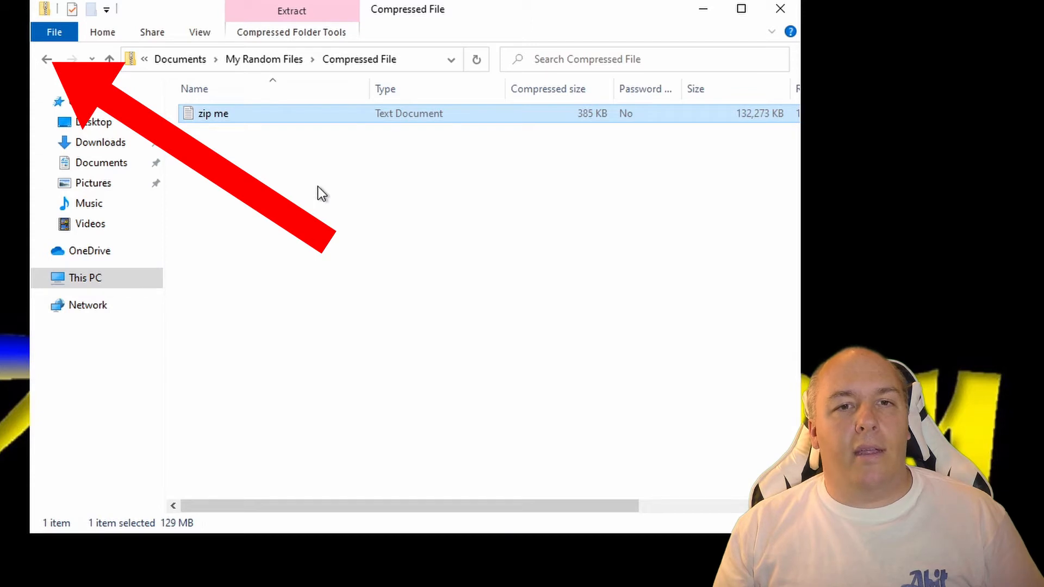
{"action": "mouse_move", "coordinate": [256, 153]}
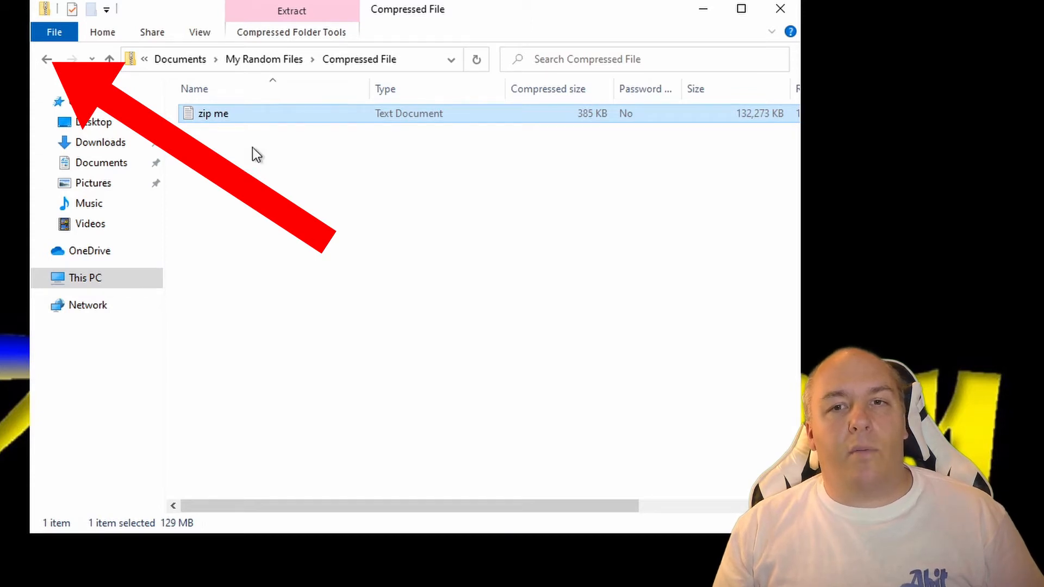
{"action": "mouse_move", "coordinate": [47, 60]}
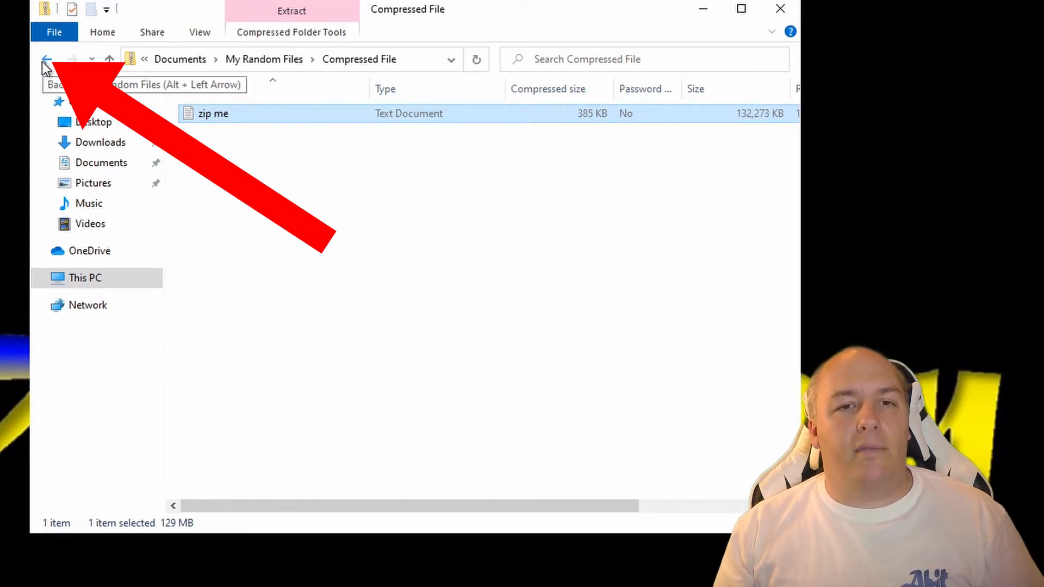
- Navigate back up from the Compressed File archive to the My Random Files listing
{"action": "left_click", "coordinate": [47, 59]}
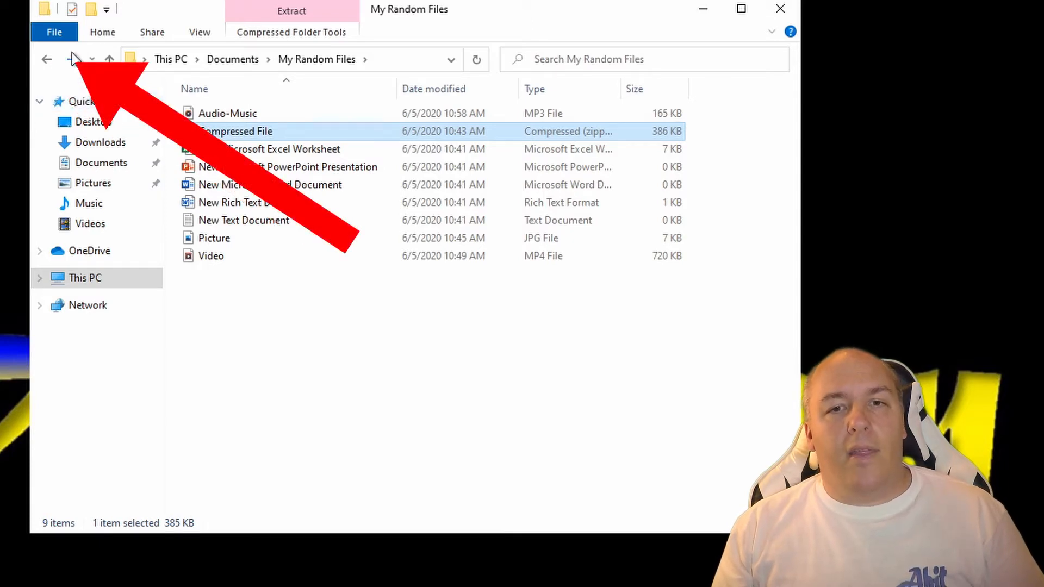
{"action": "double_click", "coordinate": [236, 131]}
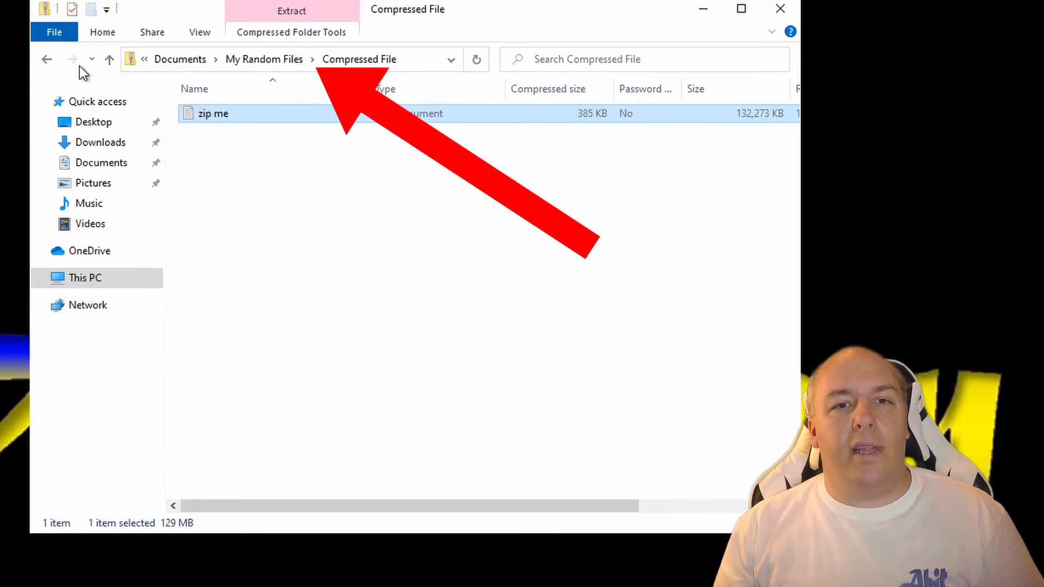
{"action": "left_click", "coordinate": [108, 58]}
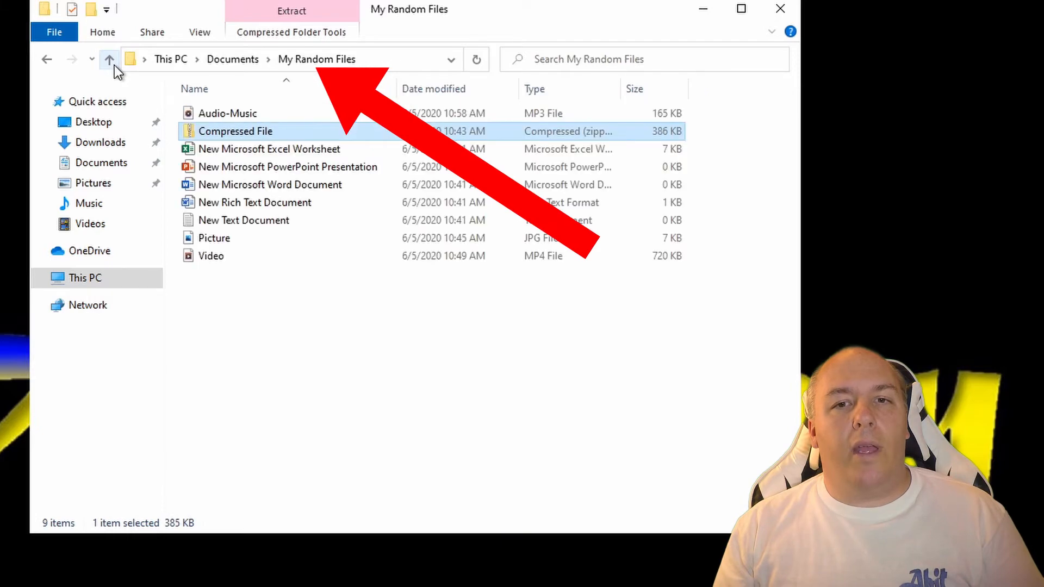
{"action": "mouse_move", "coordinate": [66, 69]}
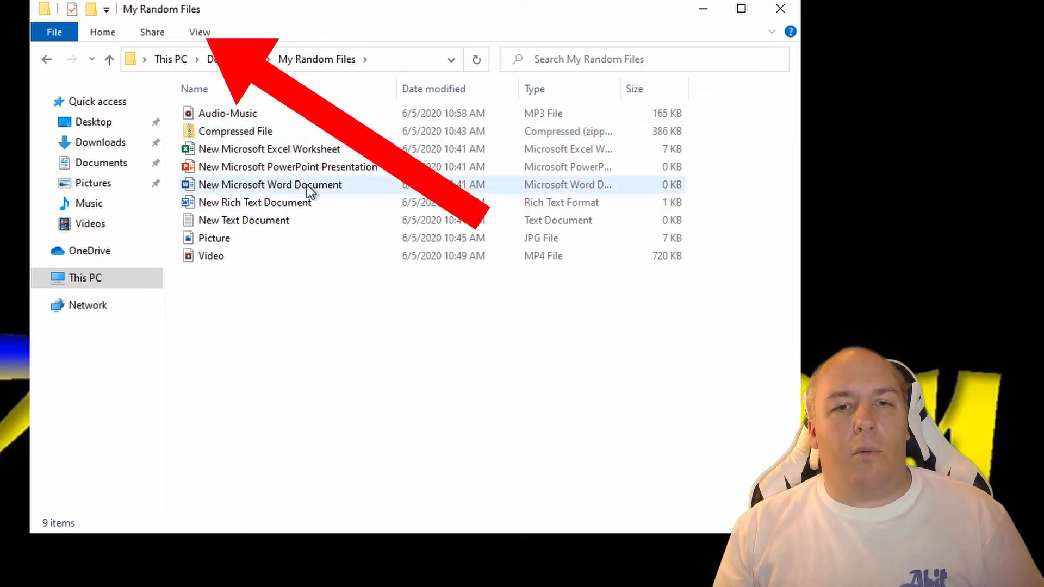
{"action": "left_click", "coordinate": [199, 32]}
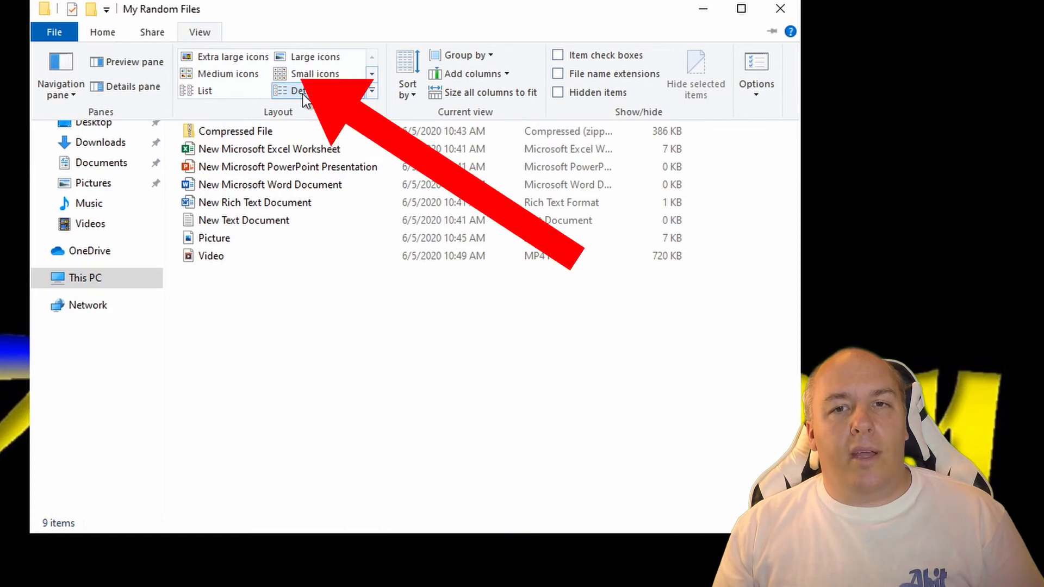
{"action": "left_click", "coordinate": [315, 73]}
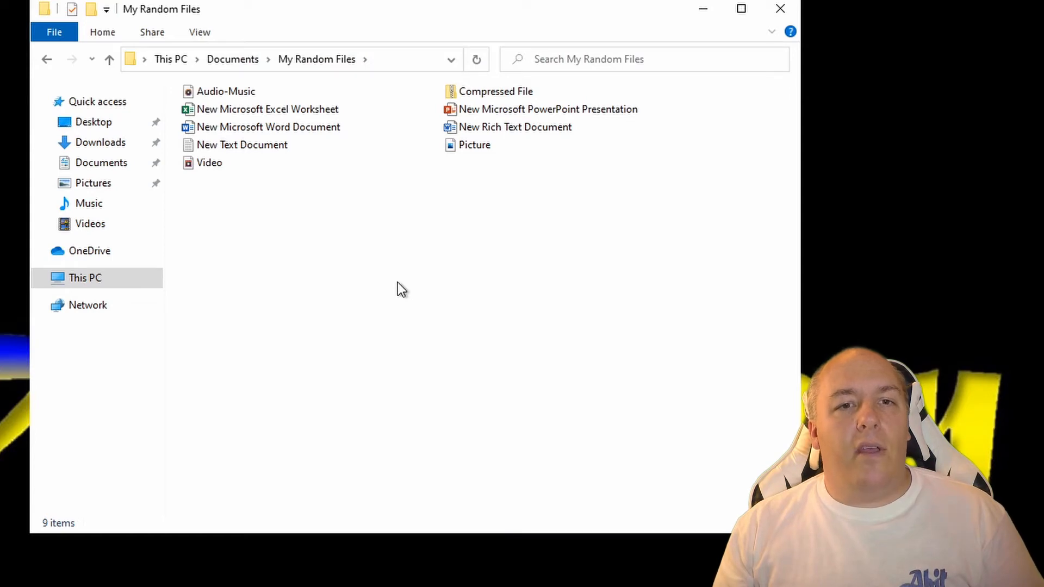
{"action": "mouse_move", "coordinate": [370, 218]}
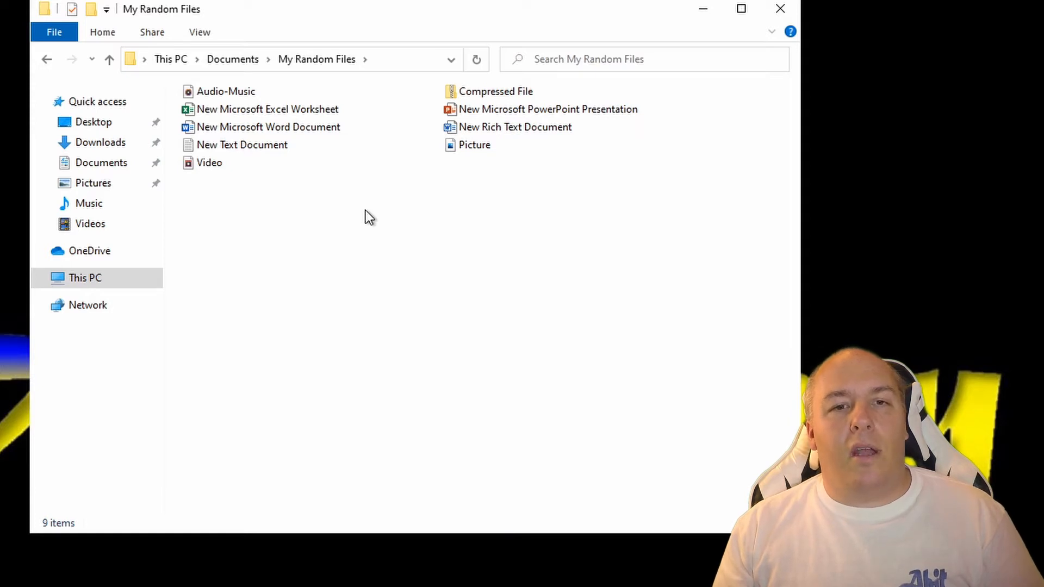
{"action": "mouse_move", "coordinate": [199, 31]}
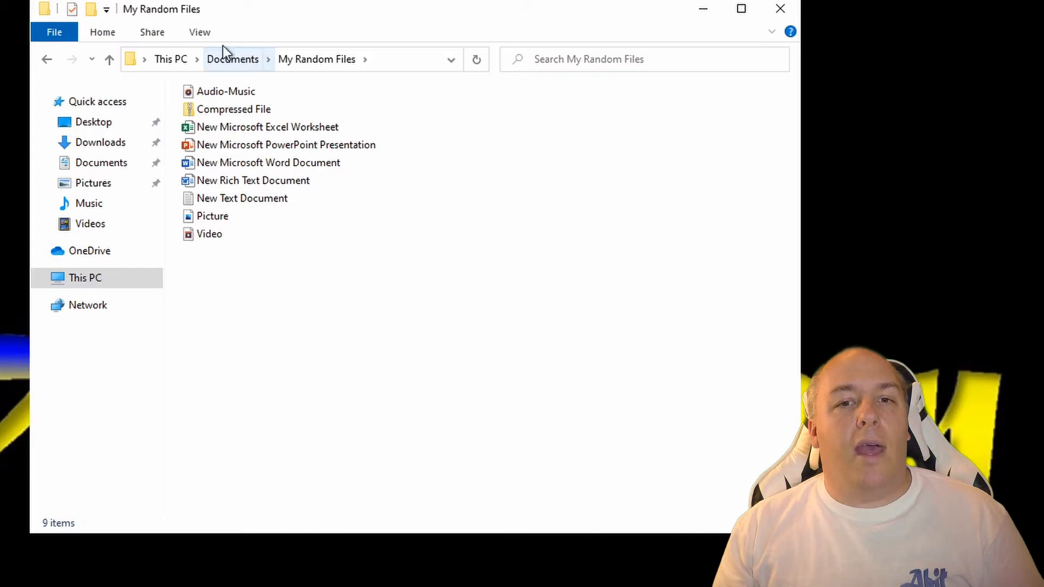
{"action": "left_click", "coordinate": [199, 32]}
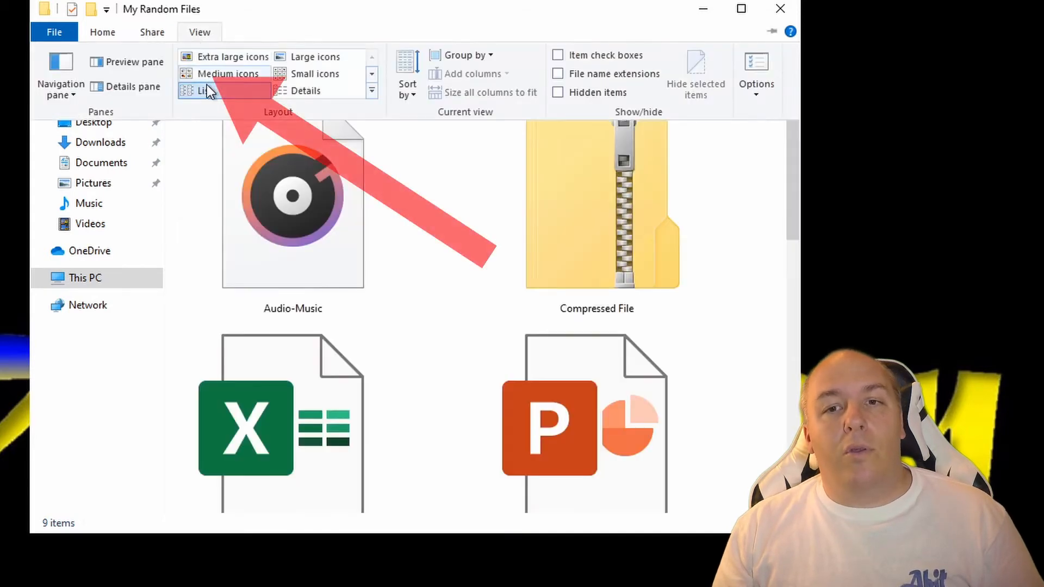
{"action": "left_click", "coordinate": [206, 90]}
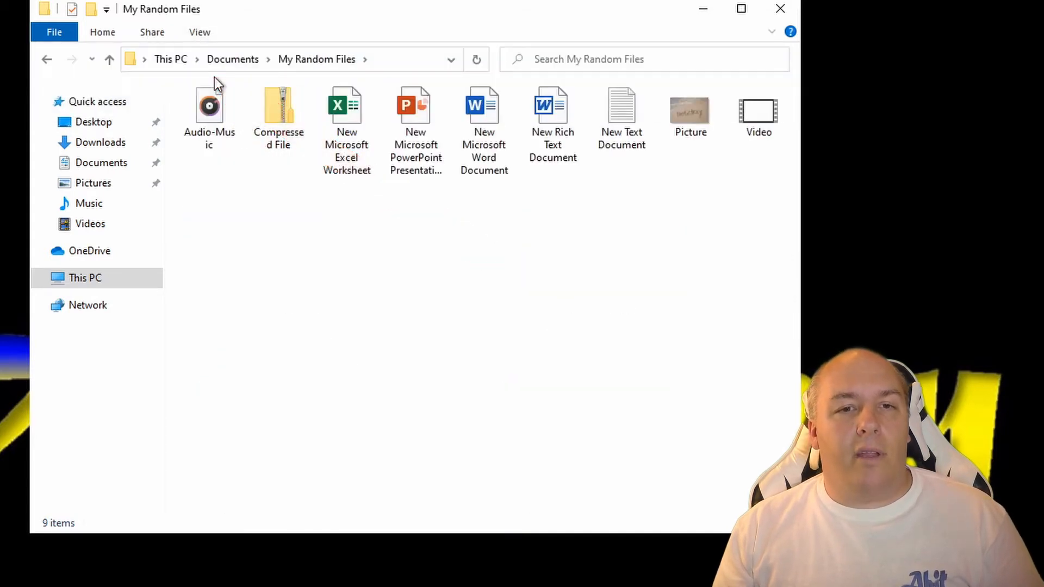
{"action": "left_click", "coordinate": [200, 32]}
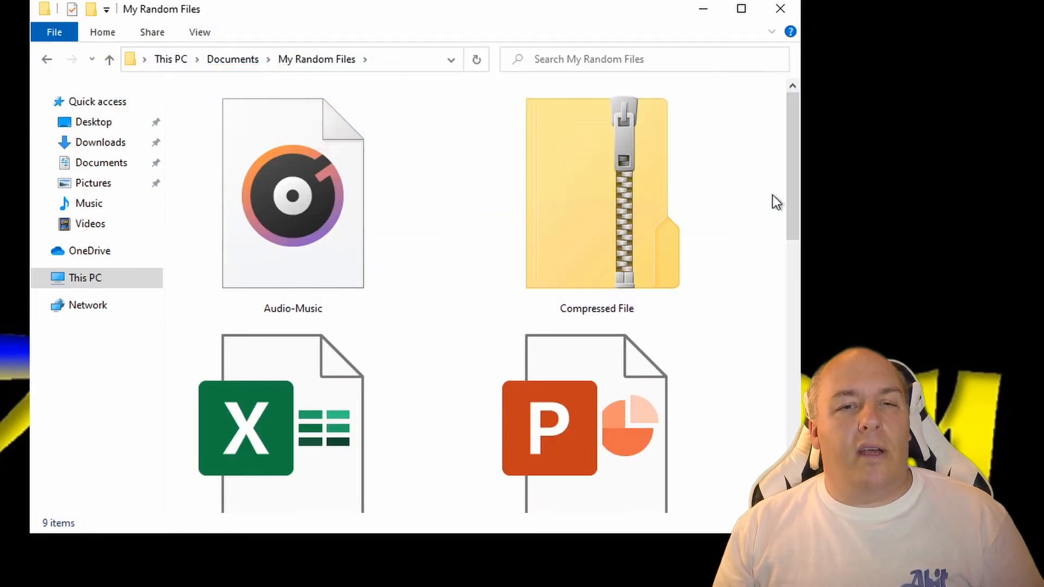
{"action": "scroll", "scroll_direction": "down", "scroll_amount": 3}
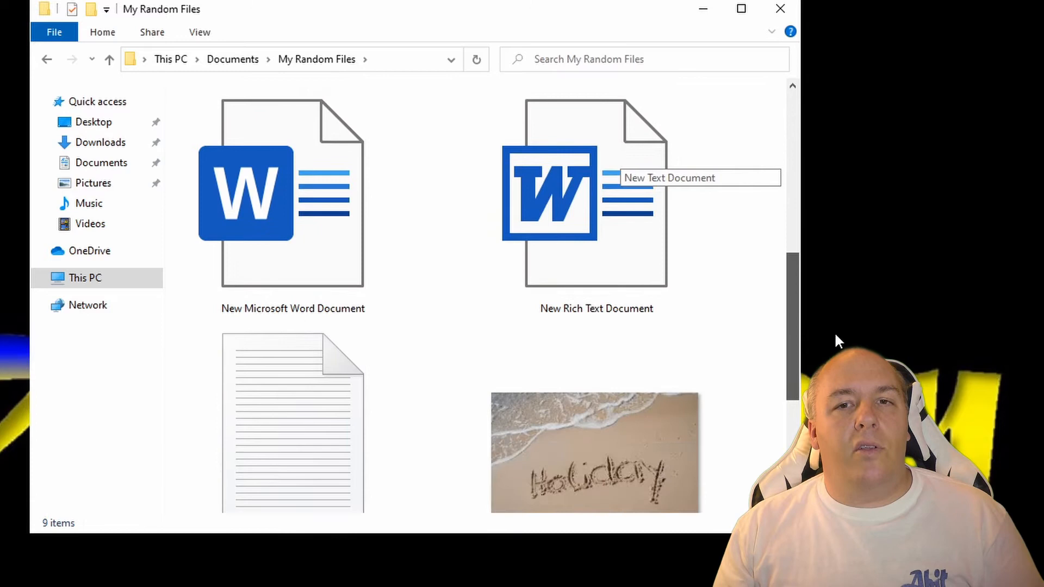
{"action": "scroll", "scroll_direction": "down", "scroll_amount": 3}
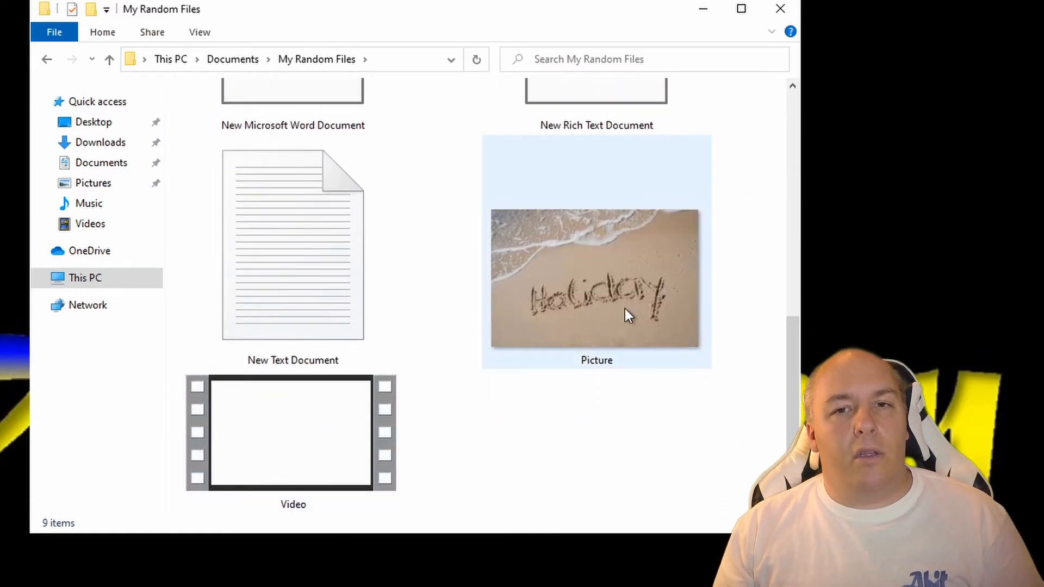
{"action": "left_click", "coordinate": [200, 32]}
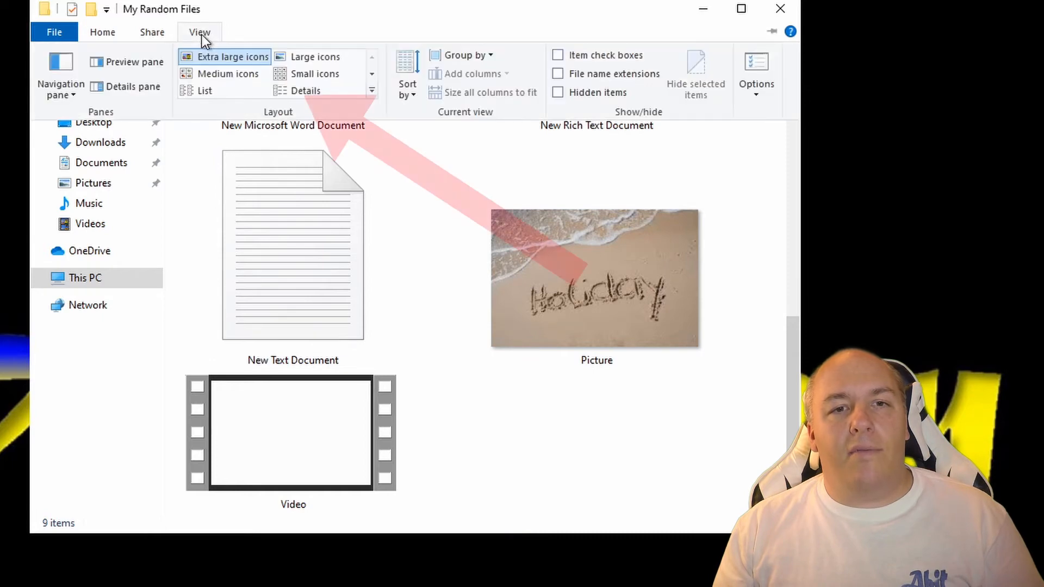
{"action": "left_click", "coordinate": [305, 90]}
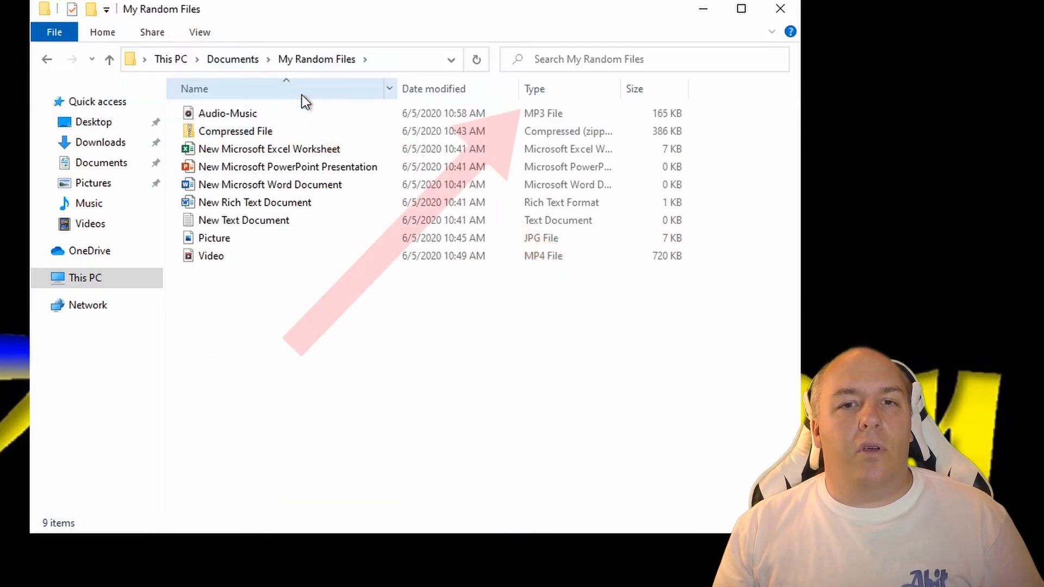
{"action": "mouse_move", "coordinate": [398, 295]}
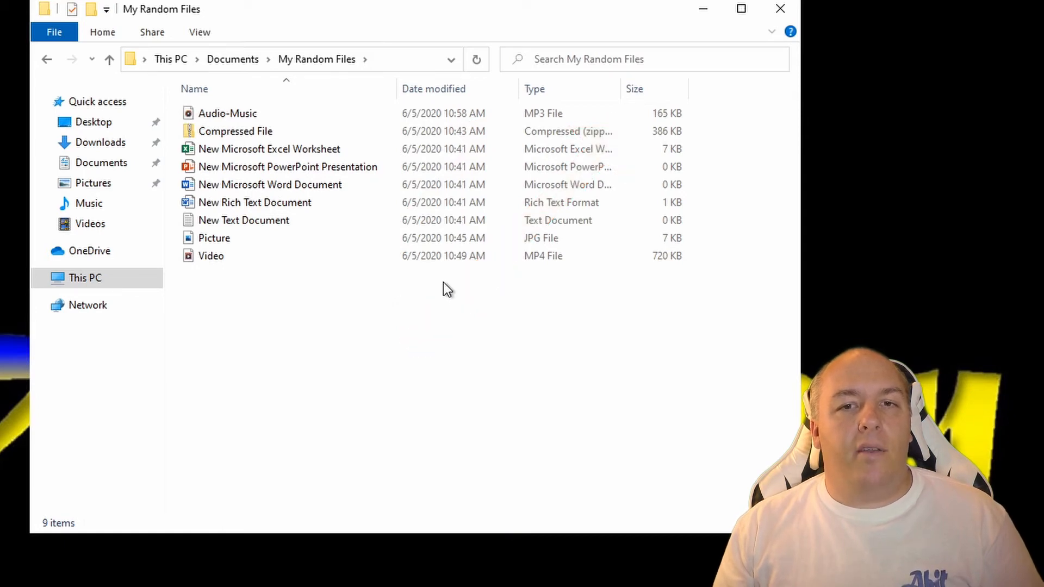
{"action": "mouse_move", "coordinate": [386, 292]}
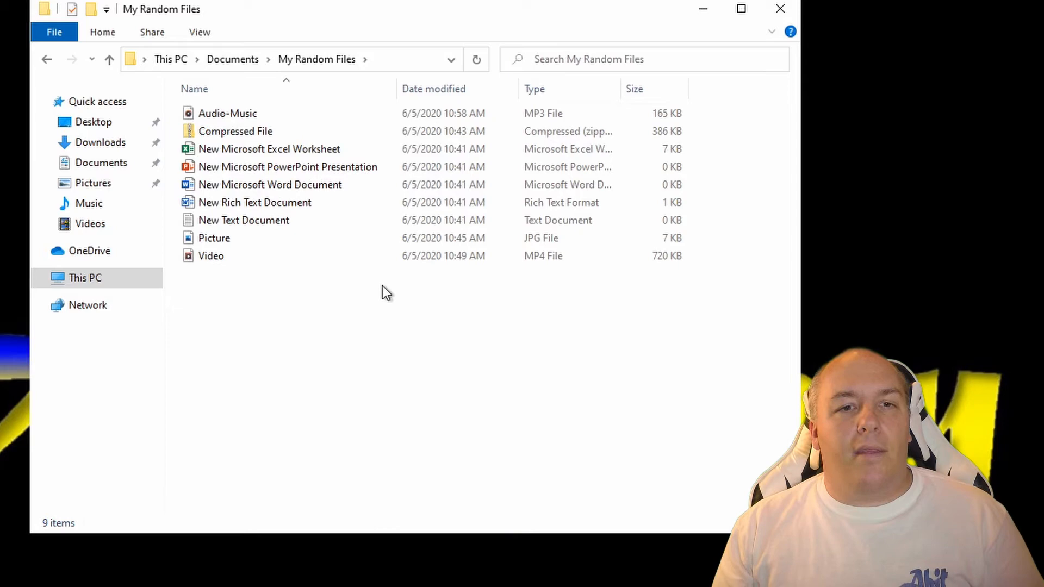
{"action": "mouse_move", "coordinate": [377, 292]}
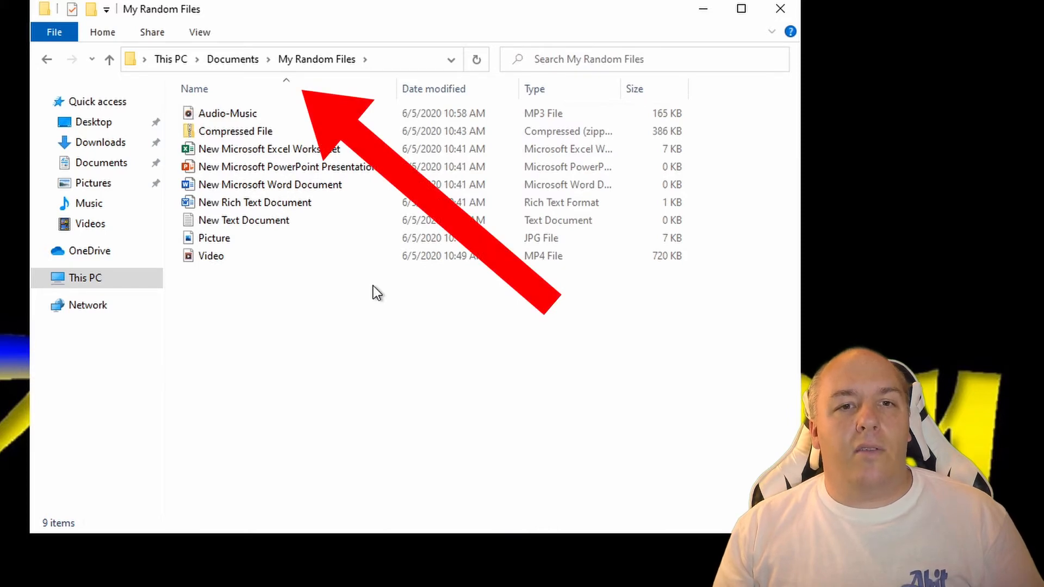
{"action": "mouse_move", "coordinate": [346, 167]}
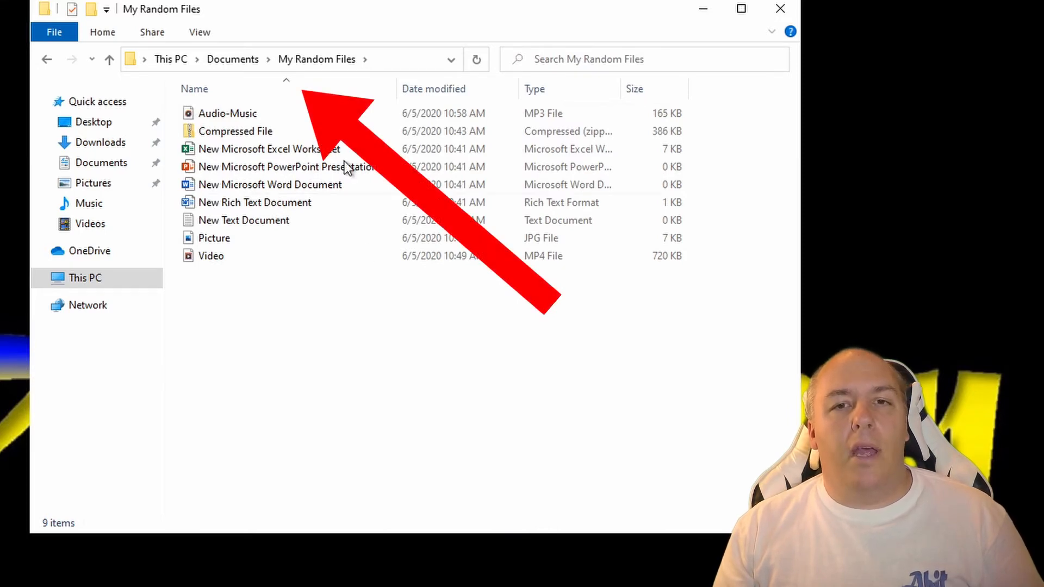
- Sort the files by name both ways, then by date modified newest-first and oldest-first
{"action": "left_click", "coordinate": [193, 89]}
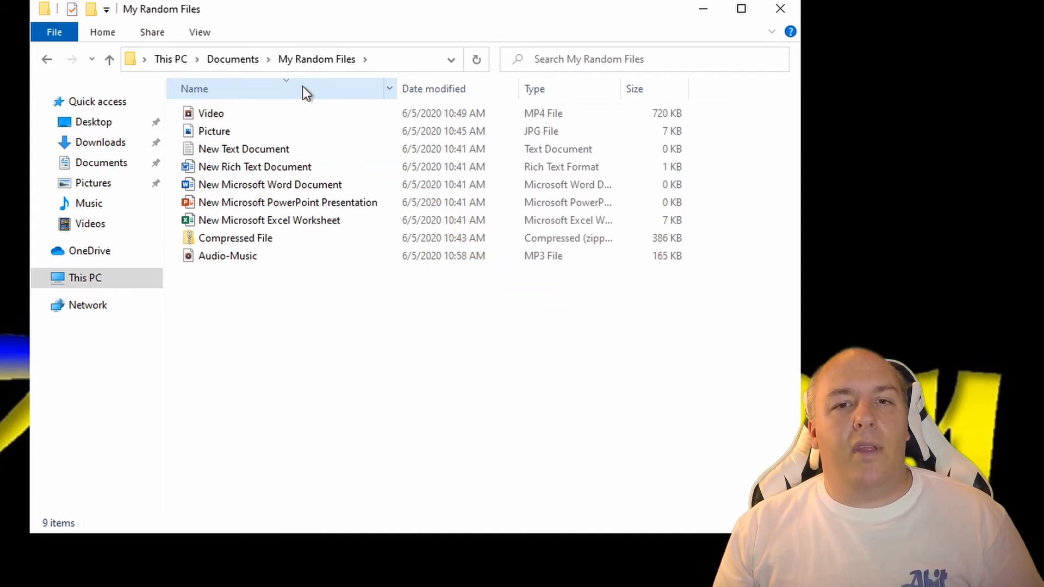
{"action": "left_click", "coordinate": [194, 88]}
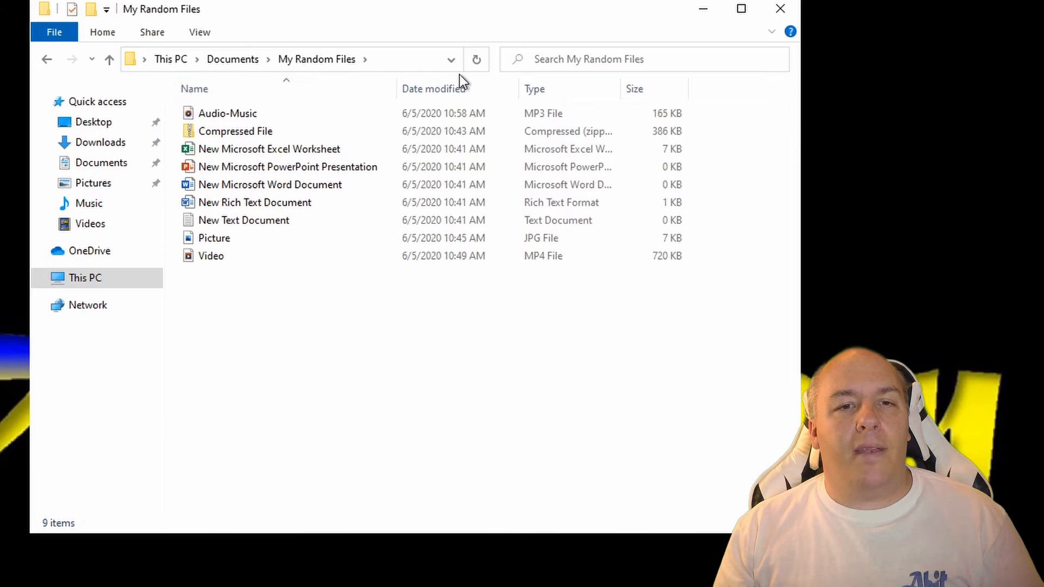
{"action": "left_click", "coordinate": [434, 89]}
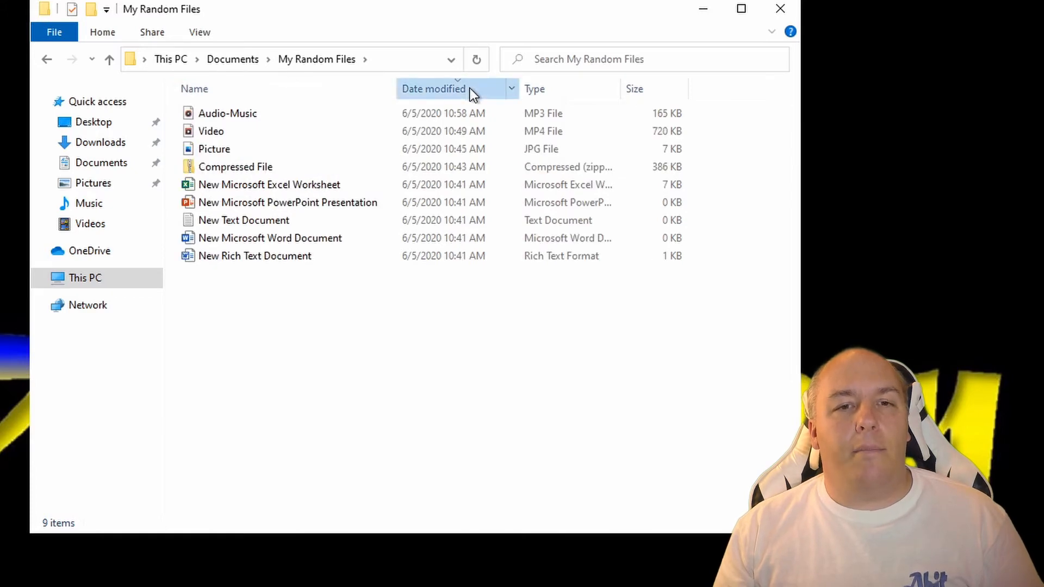
{"action": "left_click", "coordinate": [434, 88]}
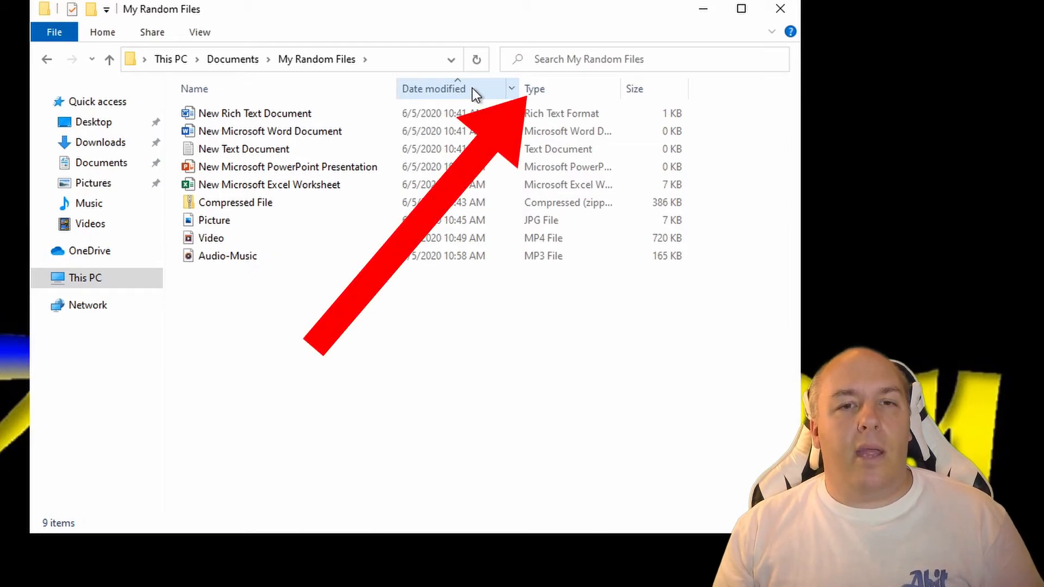
- Sort the files by type and by size, then back alphabetically by name with Audio-Music first
{"action": "left_click", "coordinate": [535, 88]}
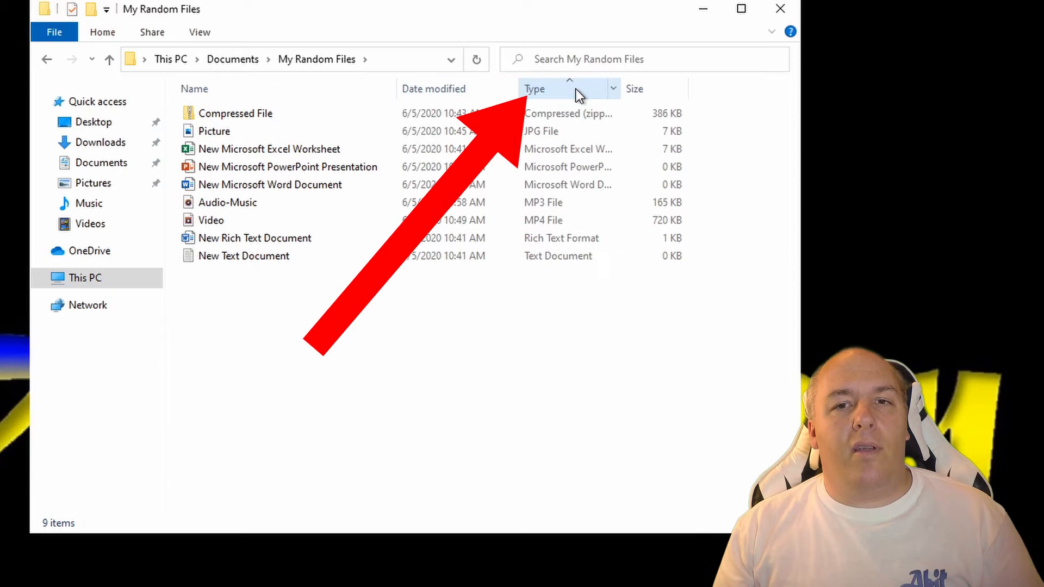
{"action": "left_click", "coordinate": [535, 89]}
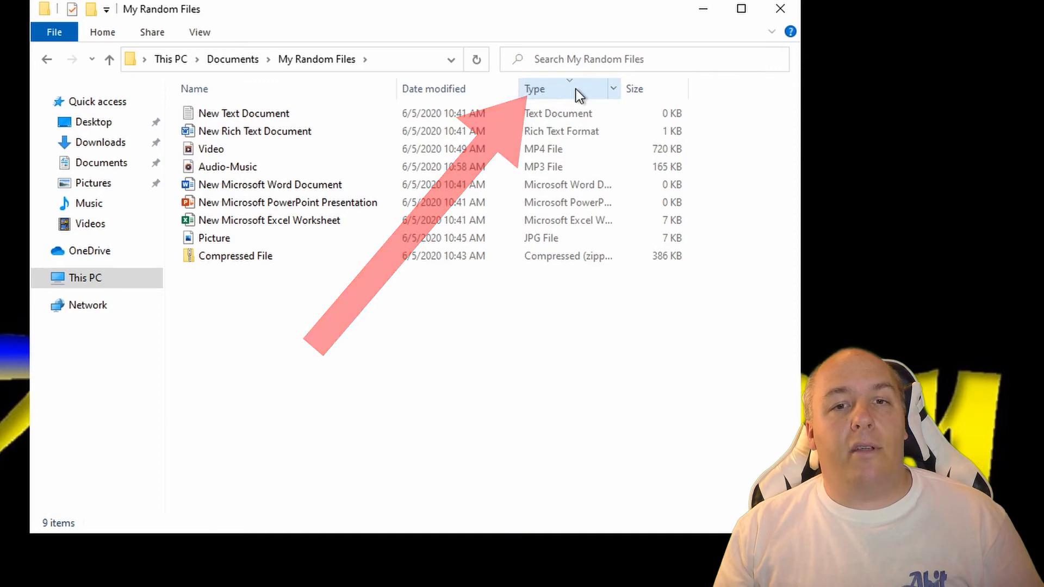
{"action": "left_click", "coordinate": [634, 88]}
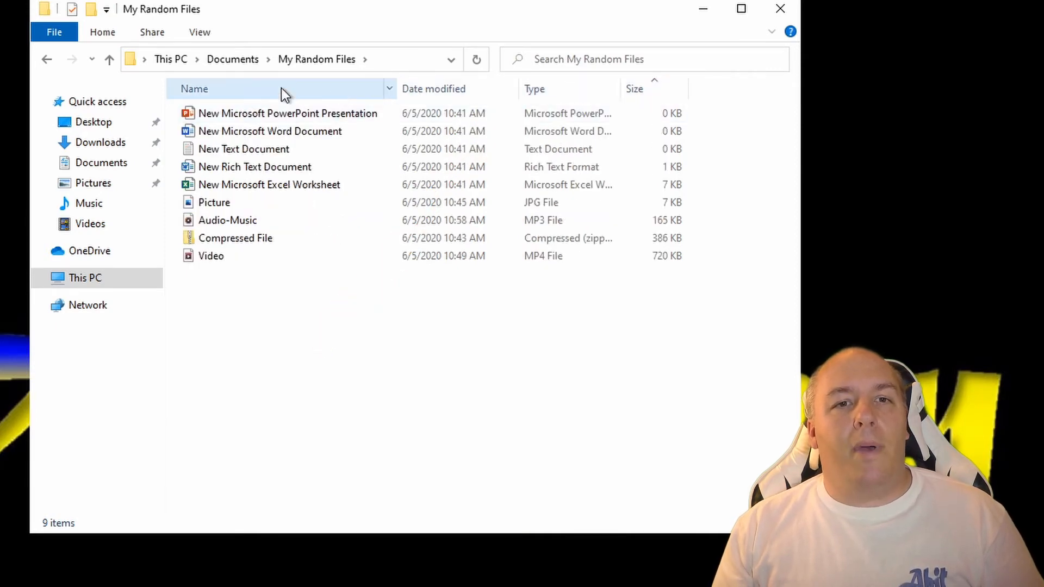
{"action": "left_click", "coordinate": [194, 88]}
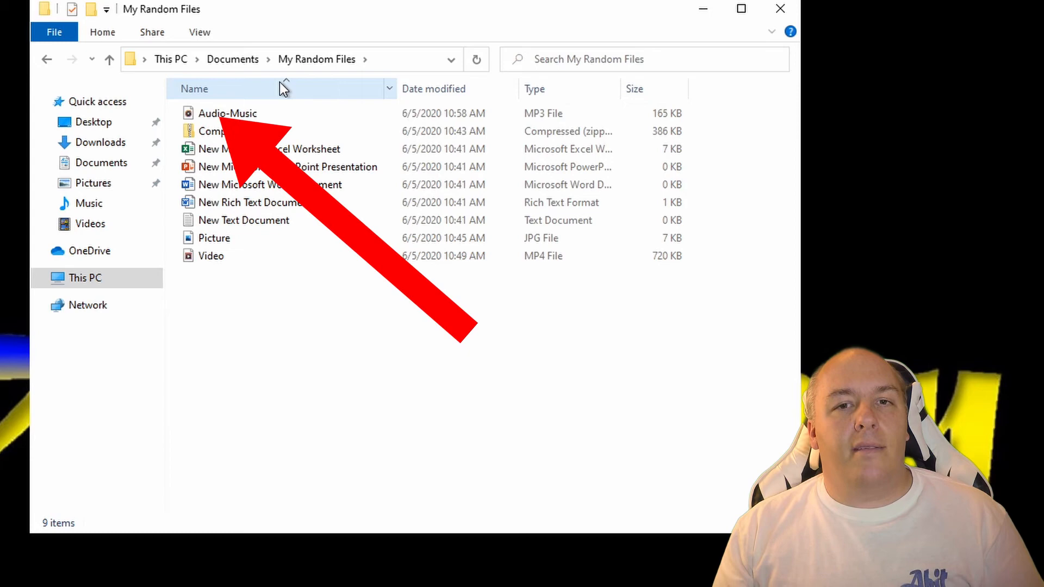
- Show the Audio-Music MP3's Properties dialog, positioned slightly higher on screen
{"action": "left_click", "coordinate": [229, 113]}
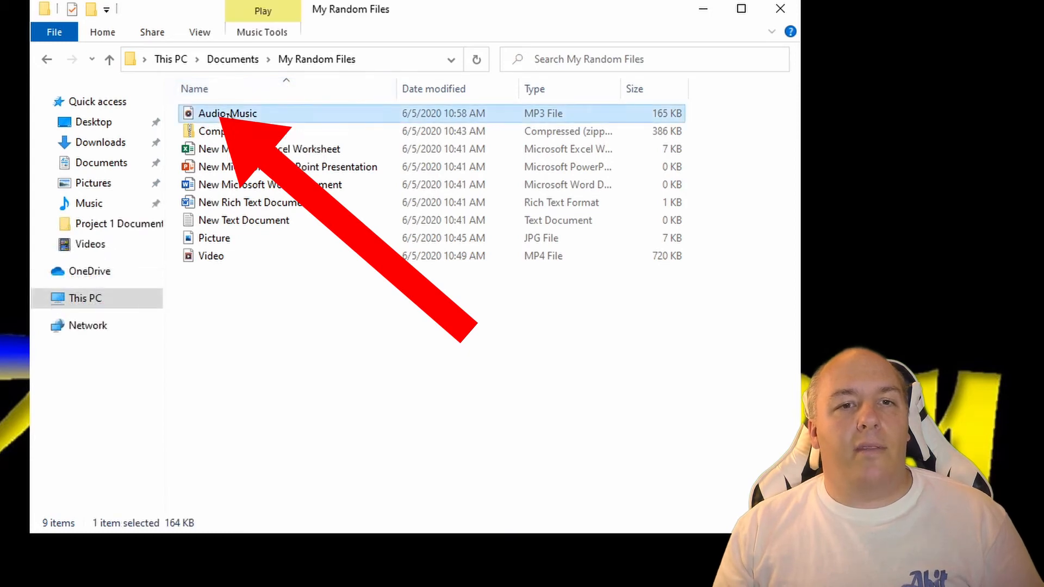
{"action": "right_click", "coordinate": [228, 113]}
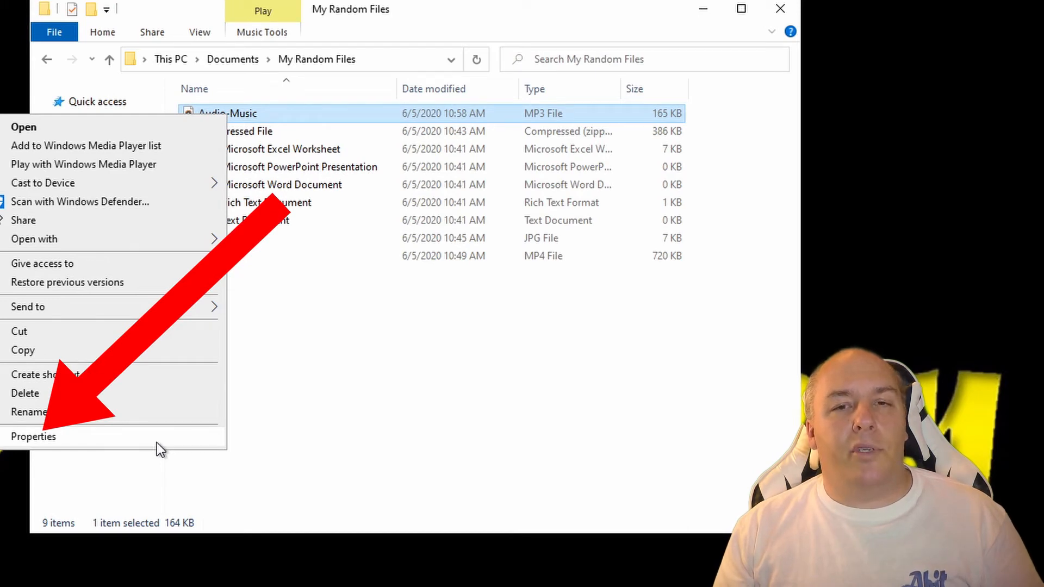
{"action": "left_click", "coordinate": [33, 436]}
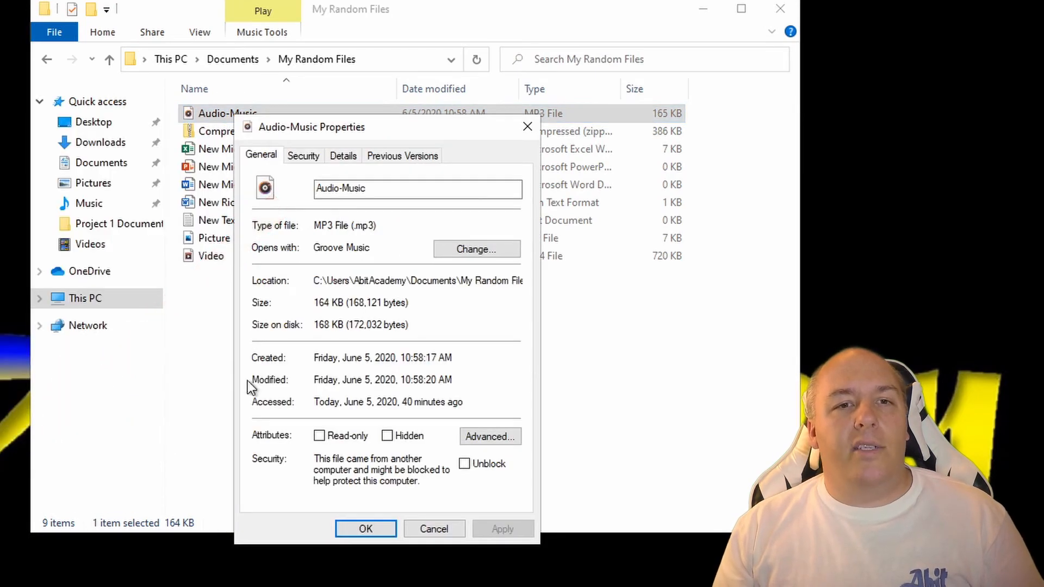
{"action": "left_click_drag", "start_coordinate": [312, 126], "coordinate": [311, 96]}
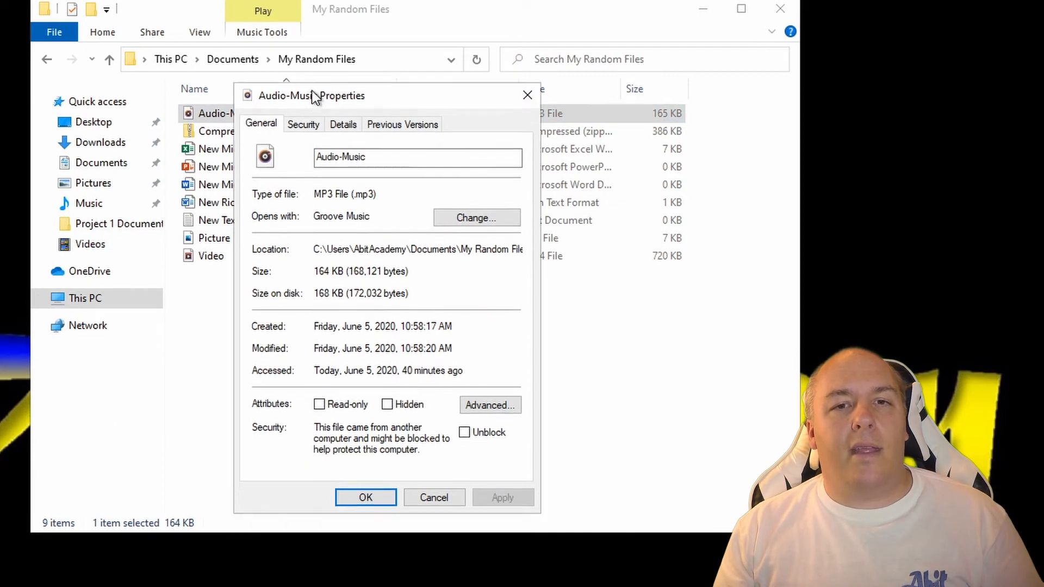
{"action": "left_click_drag", "start_coordinate": [311, 96], "coordinate": [310, 85]}
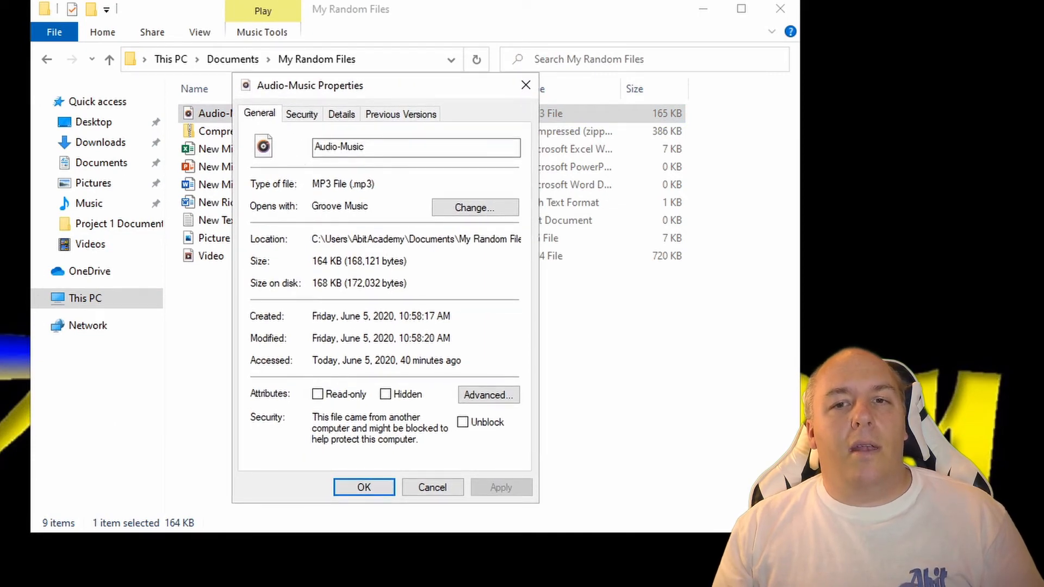
{"action": "mouse_move", "coordinate": [475, 208]}
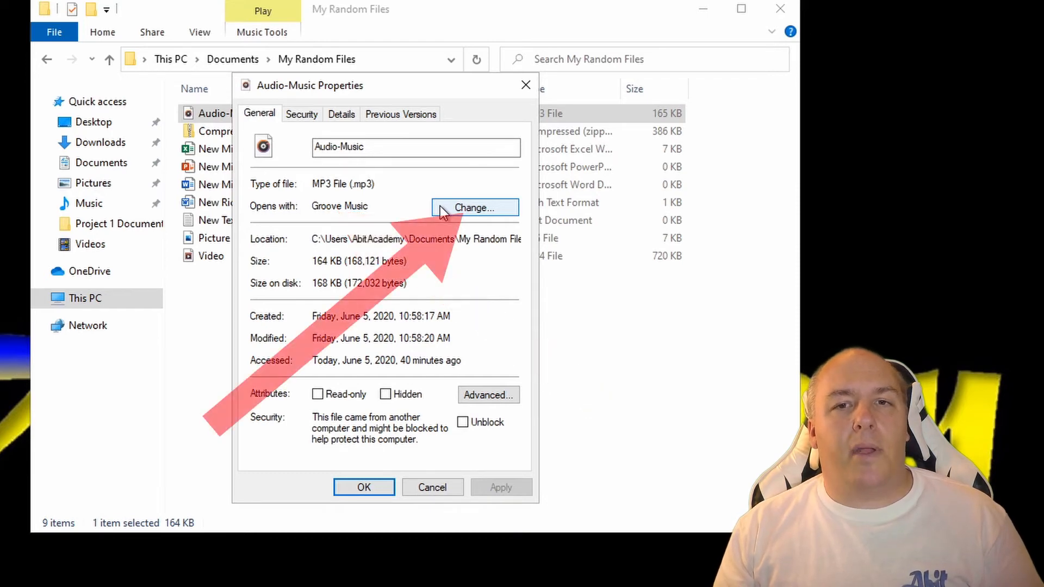
- Change the app for MP3 files from Groove Music to Windows Media Player
{"action": "left_click", "coordinate": [475, 208]}
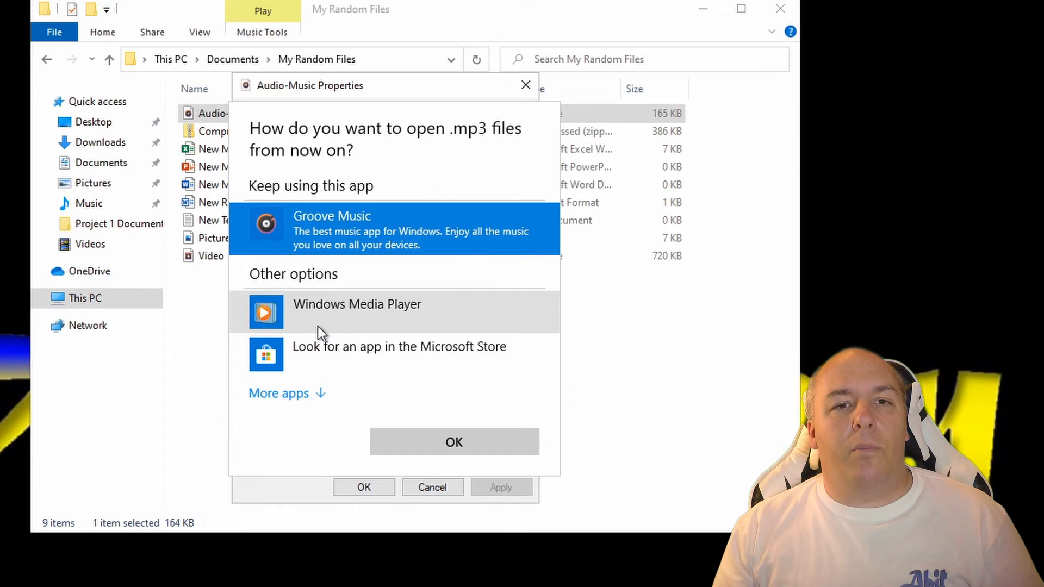
{"action": "mouse_move", "coordinate": [396, 318]}
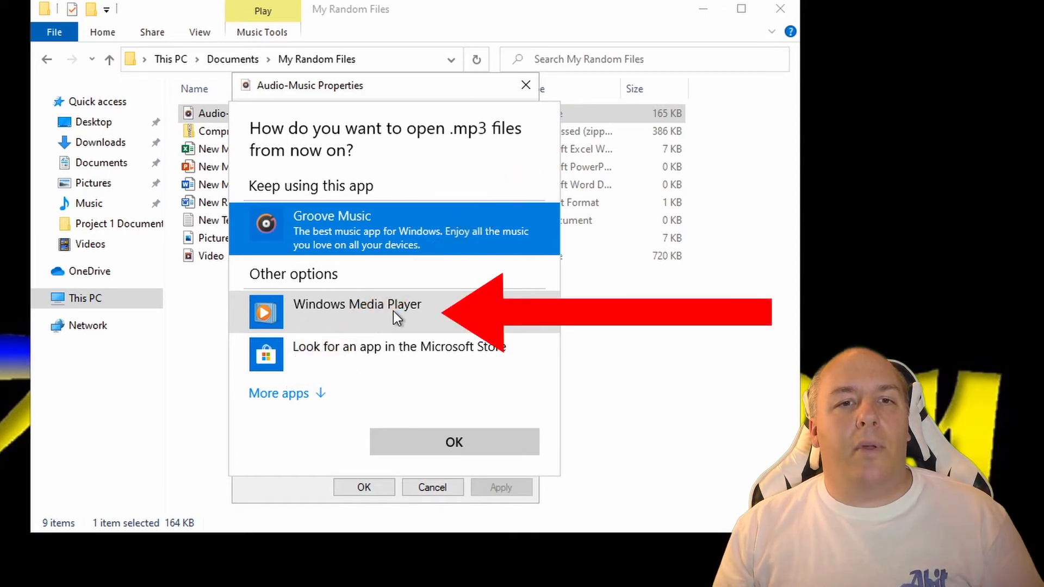
{"action": "left_click", "coordinate": [357, 303]}
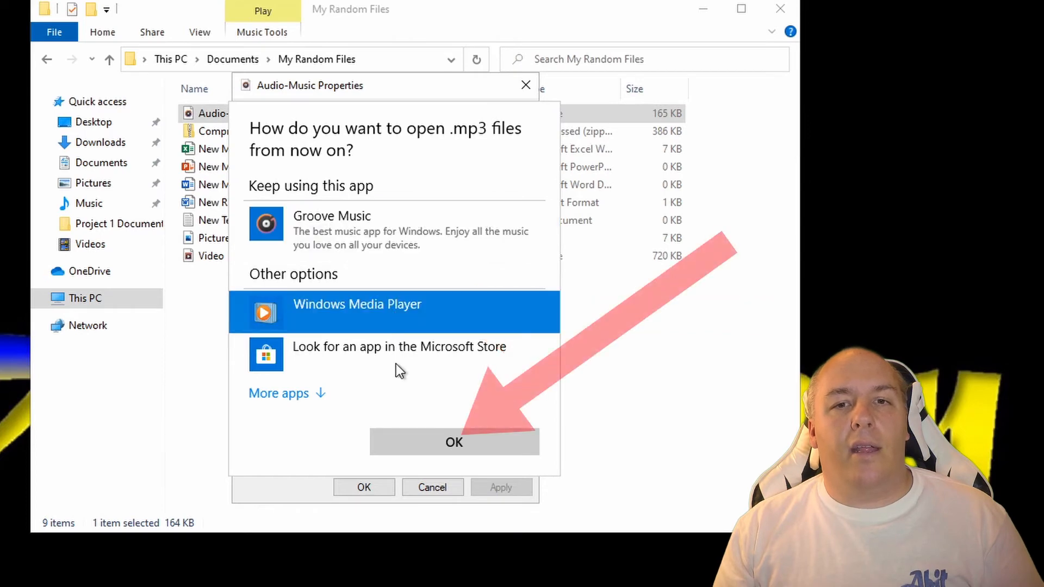
{"action": "left_click", "coordinate": [455, 443]}
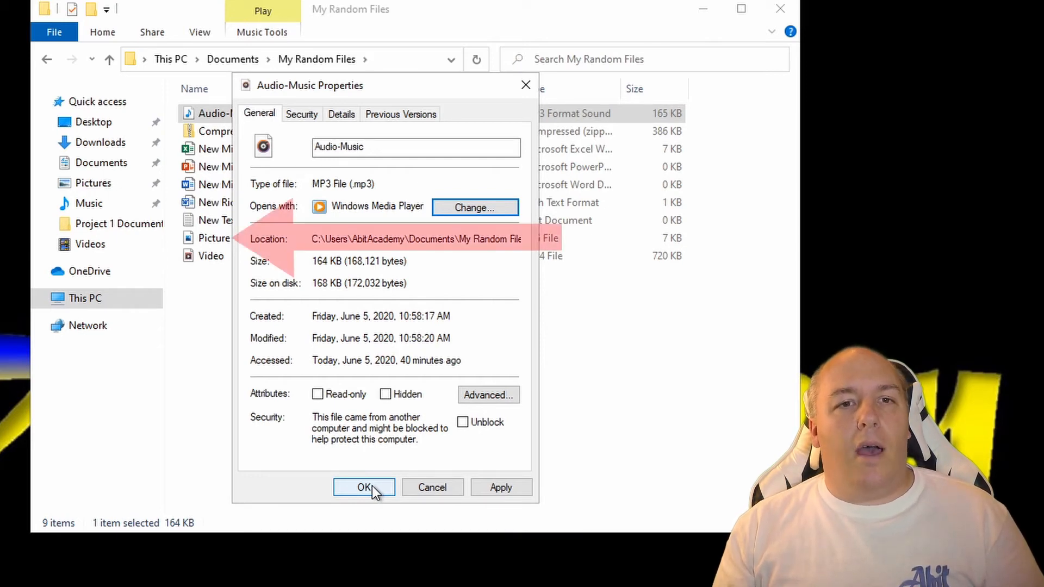
- Dismiss the Audio-Music properties and bring up the context menu for the Picture JPG file
{"action": "left_click", "coordinate": [363, 487]}
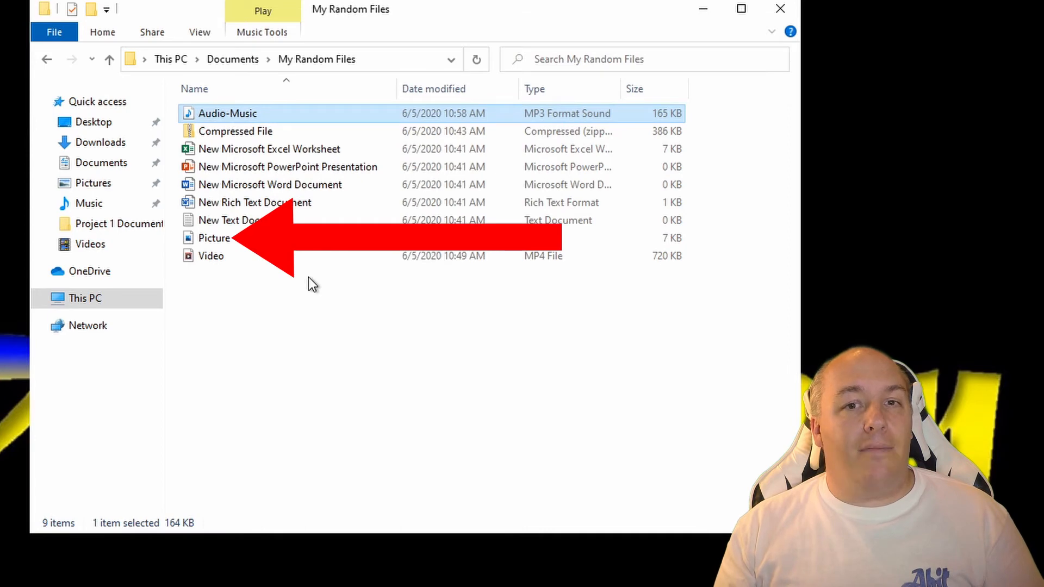
{"action": "mouse_move", "coordinate": [214, 238]}
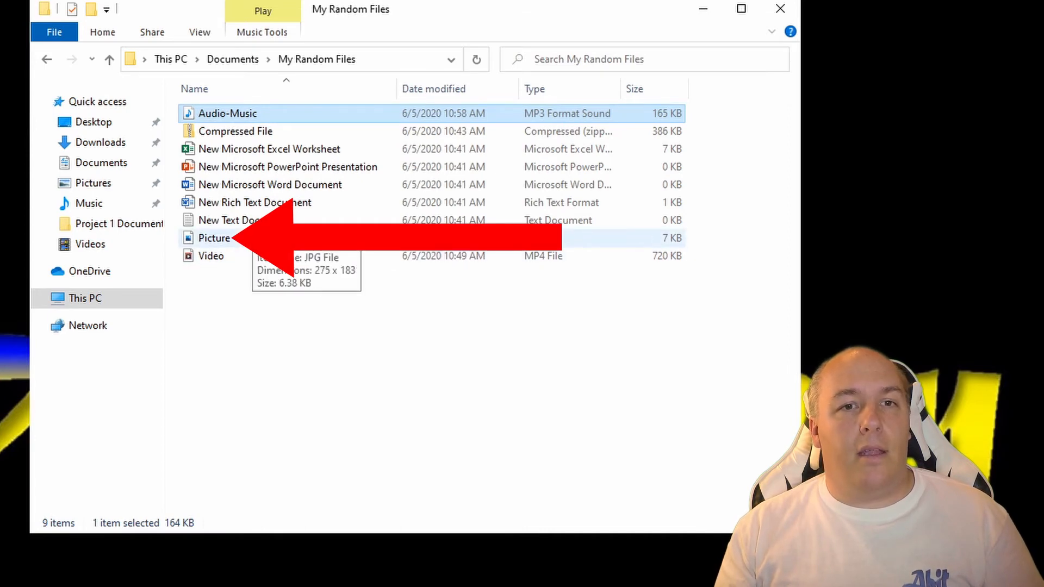
{"action": "left_click", "coordinate": [215, 238]}
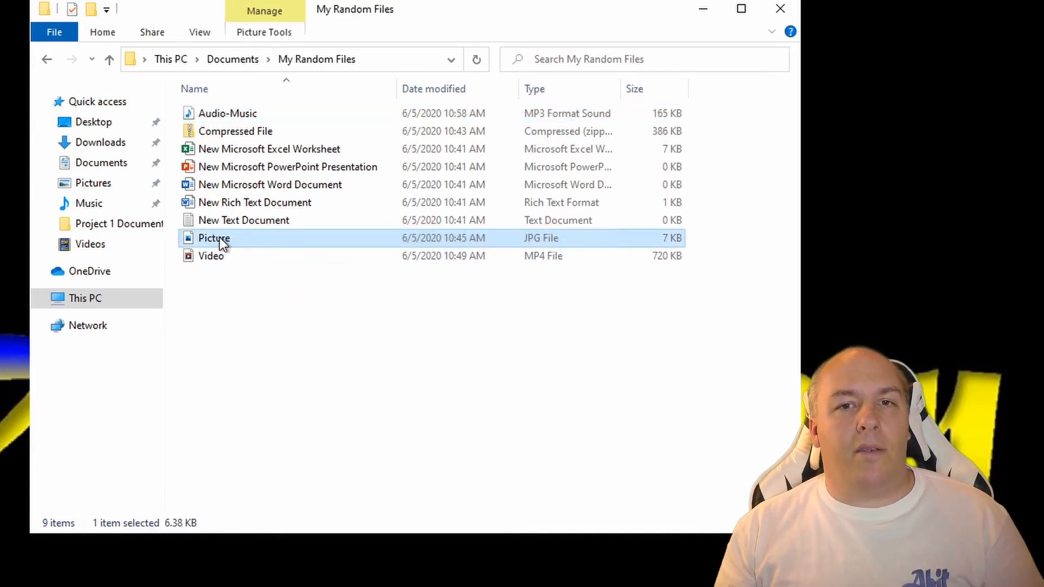
{"action": "right_click", "coordinate": [213, 238]}
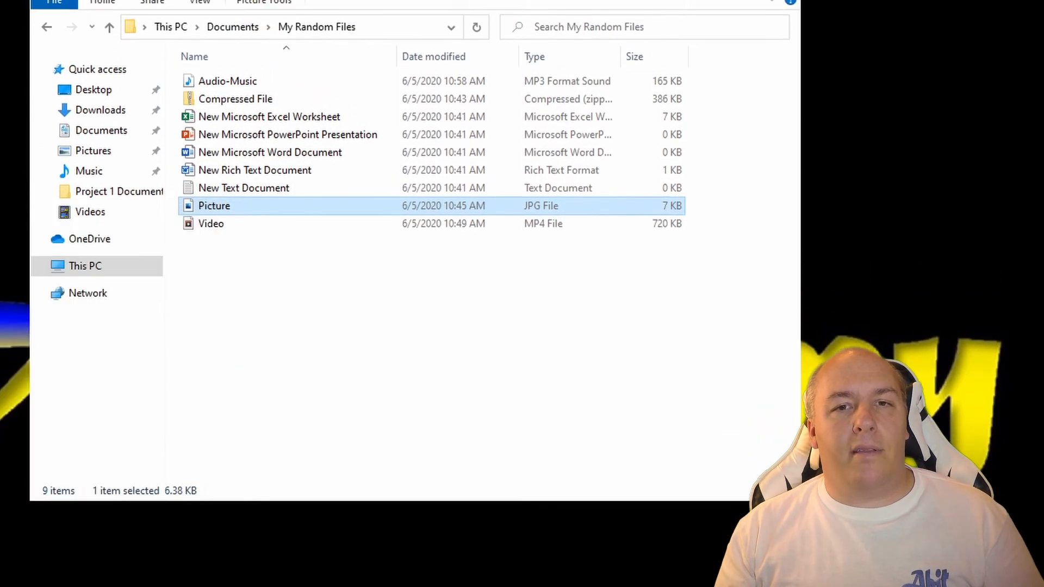
{"action": "right_click", "coordinate": [215, 206]}
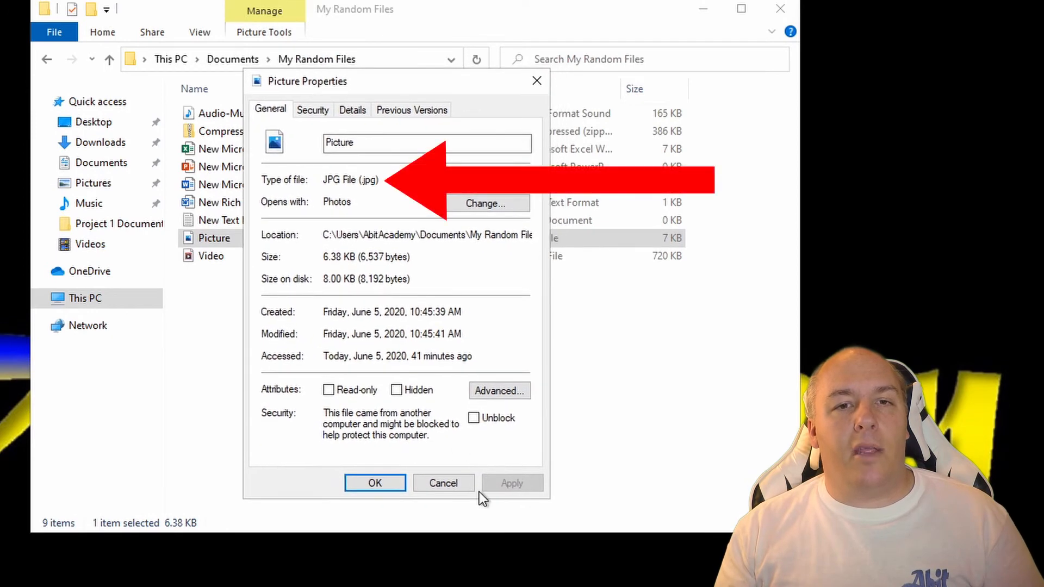
{"action": "mouse_move", "coordinate": [319, 156]}
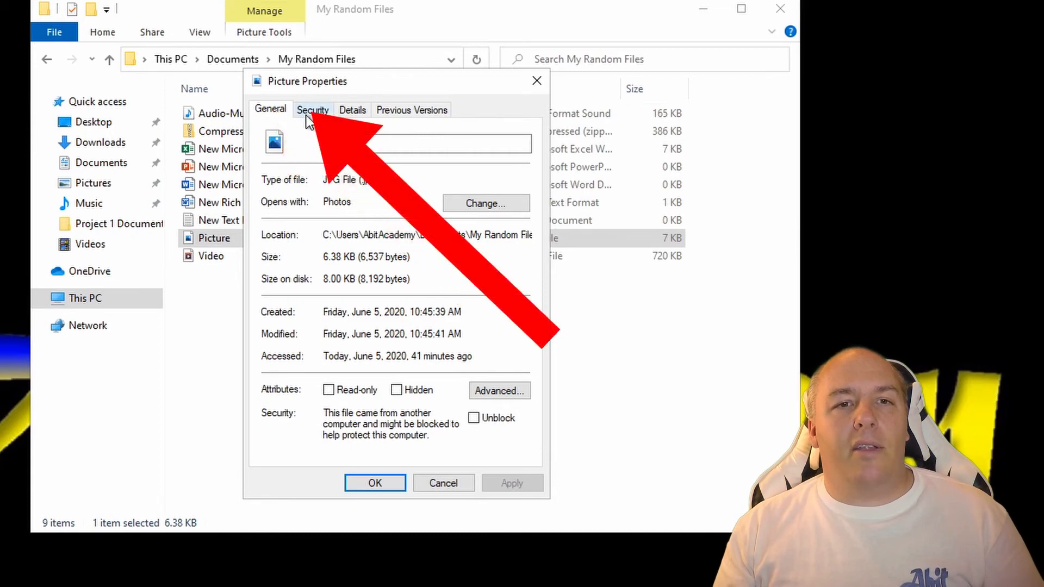
- Review the Picture file's Security permissions, then its Details metadata with 275 x 183 dimensions
{"action": "left_click", "coordinate": [312, 110]}
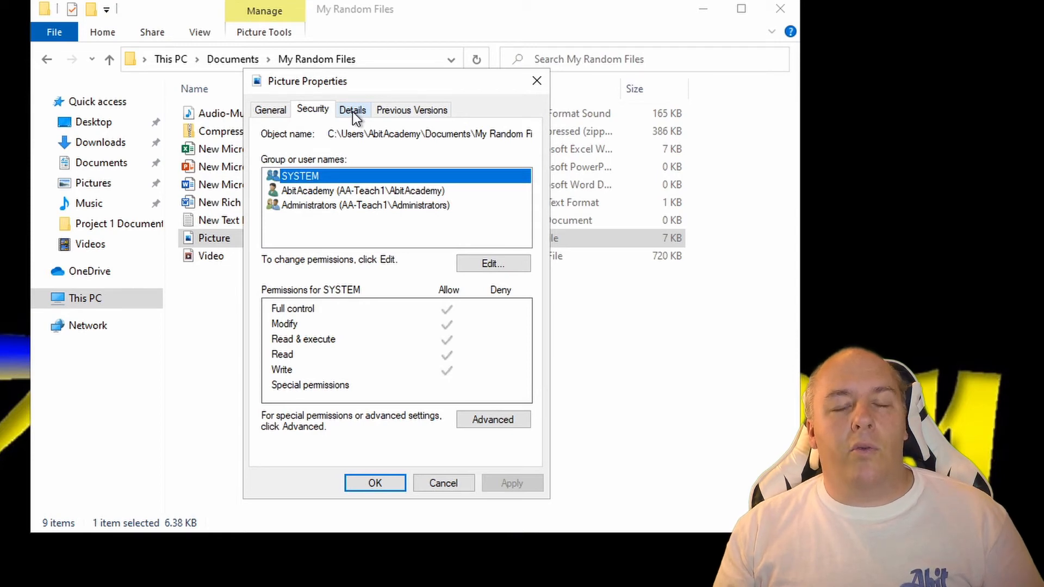
{"action": "left_click", "coordinate": [352, 110]}
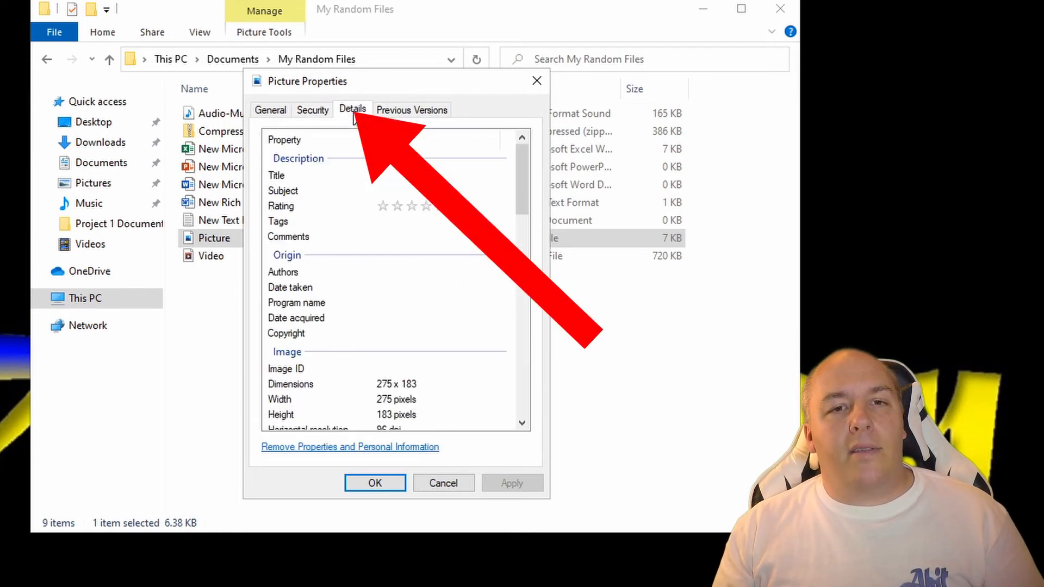